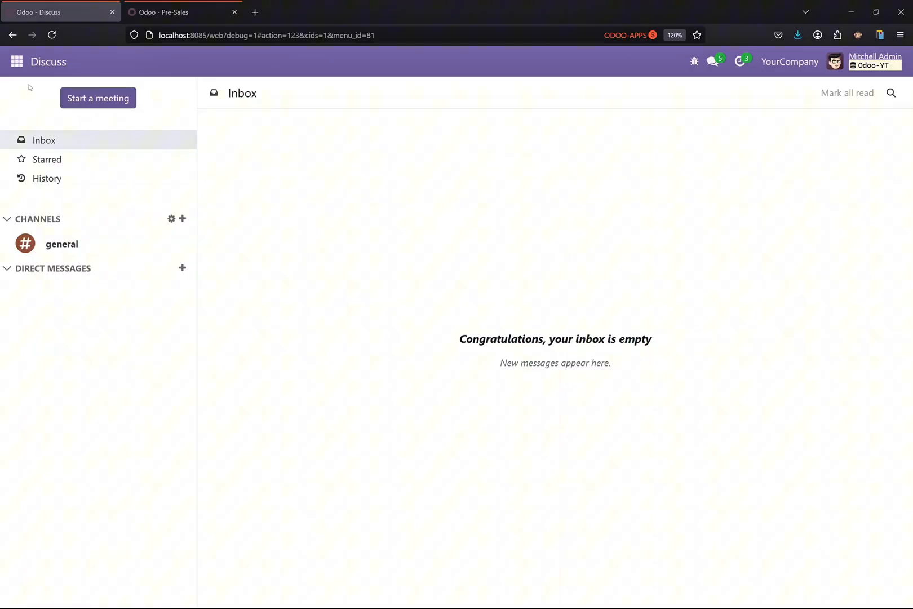
pyautogui.moveTo(23, 68)
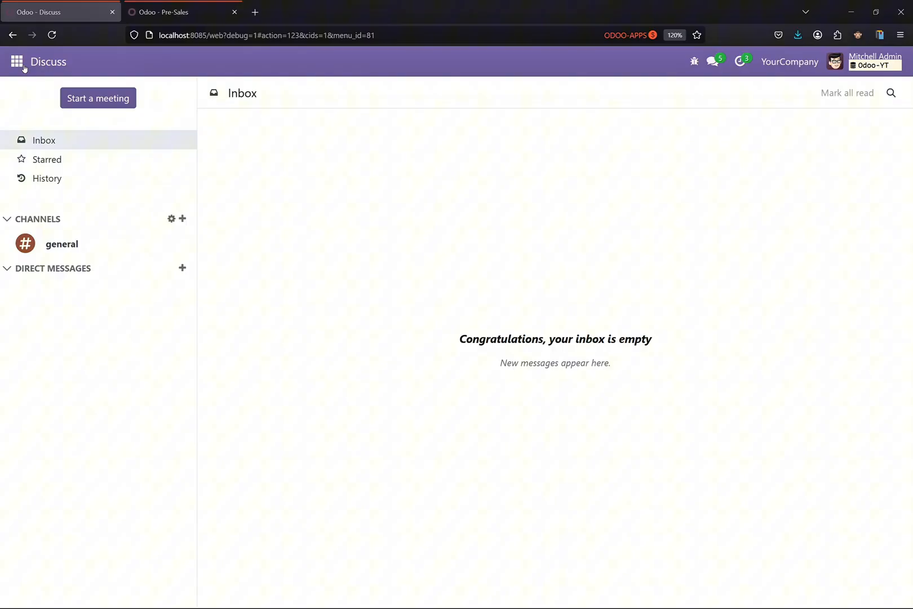
# Leave Discuss and open the Sales app's Quotations list
pyautogui.click(169, 12)
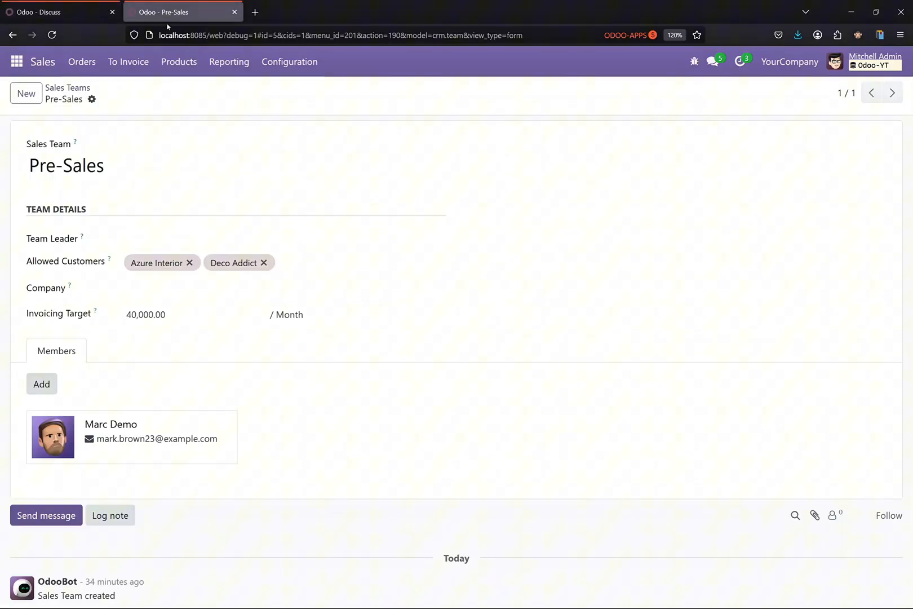
pyautogui.click(54, 11)
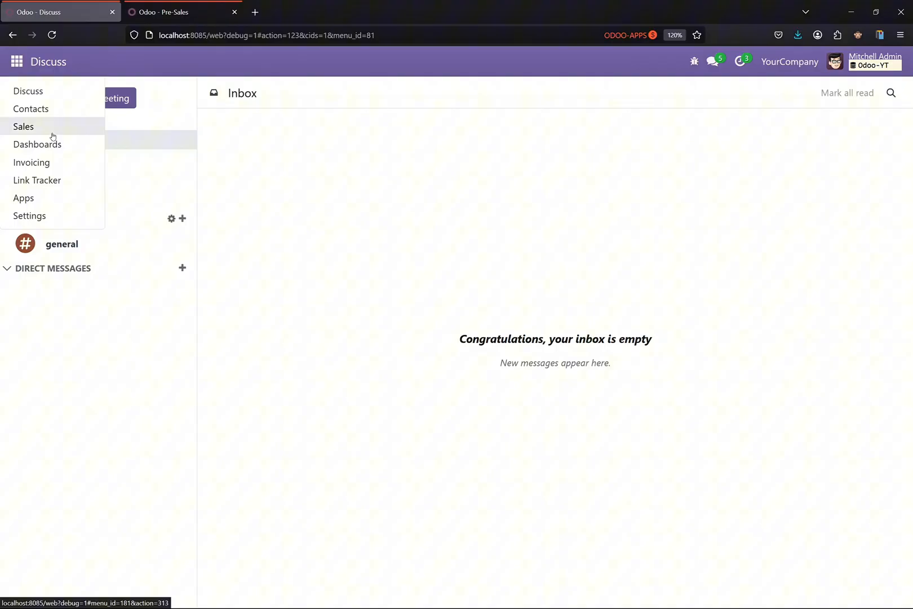
pyautogui.click(23, 127)
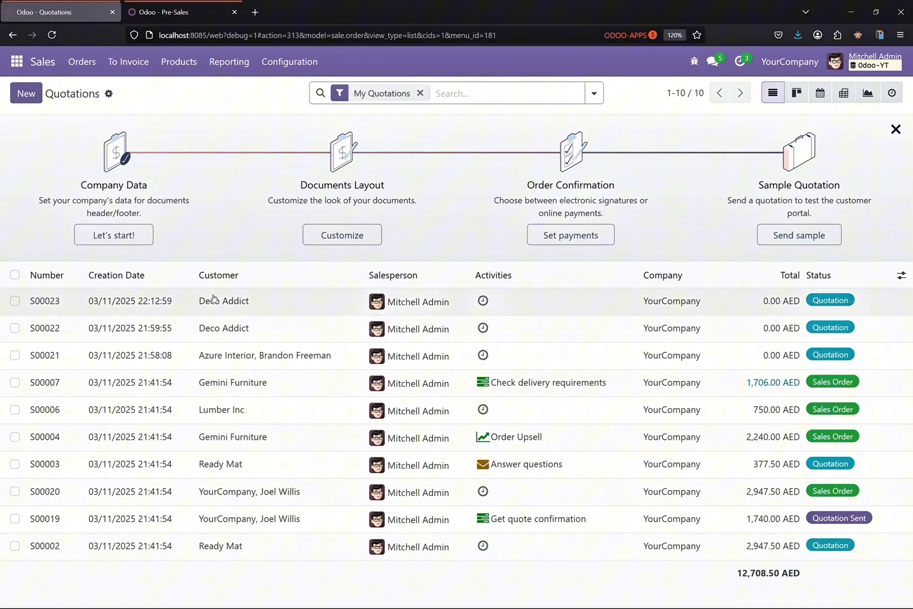
# Open quotation S00023 for Deco Addict and review the Pre-Sales team's allowed customers
pyautogui.click(42, 301)
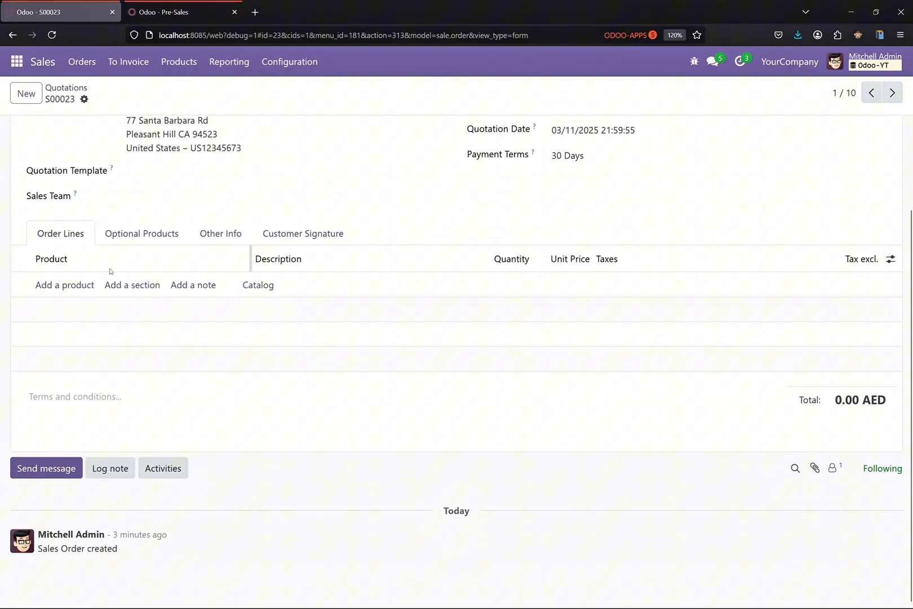
pyautogui.click(175, 12)
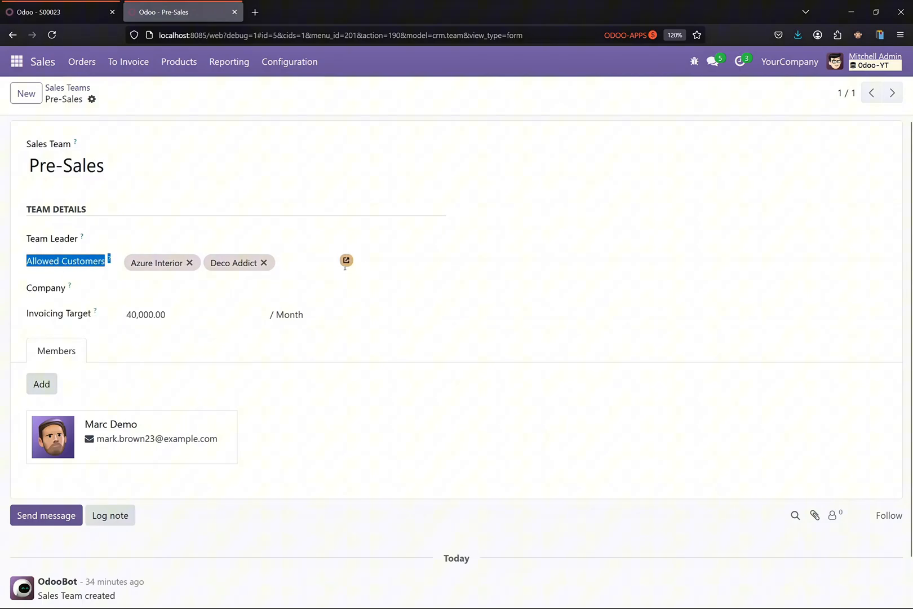
pyautogui.click(346, 262)
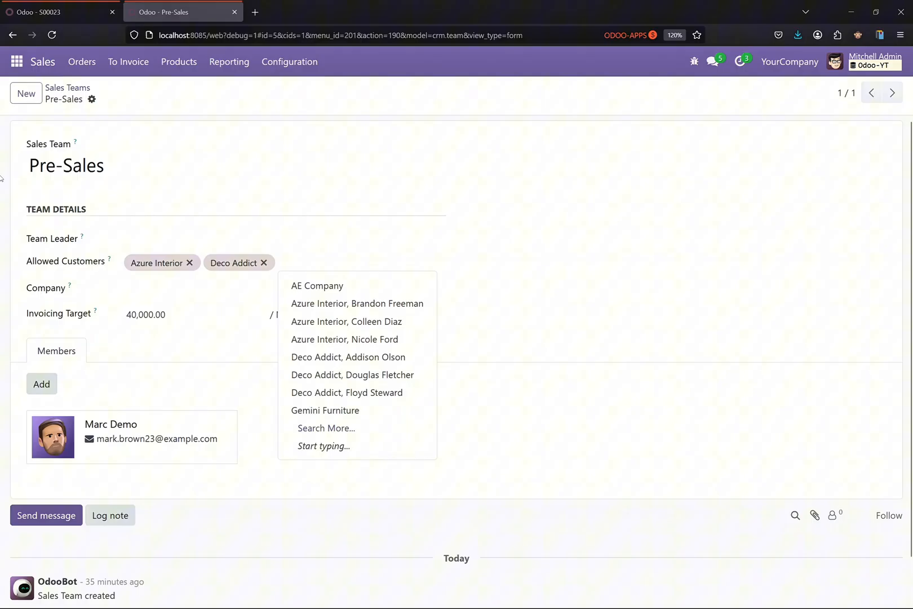
pyautogui.moveTo(297, 252)
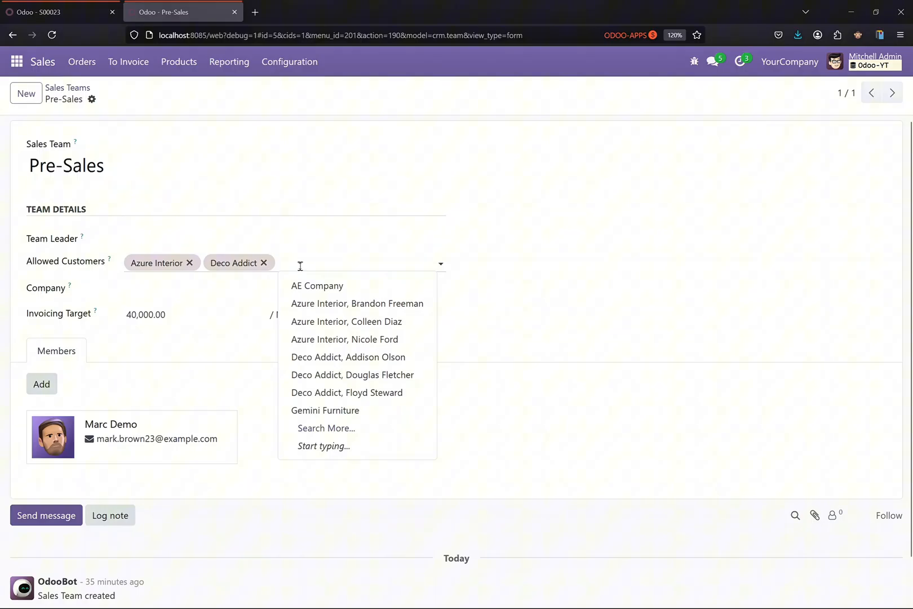
pyautogui.click(54, 12)
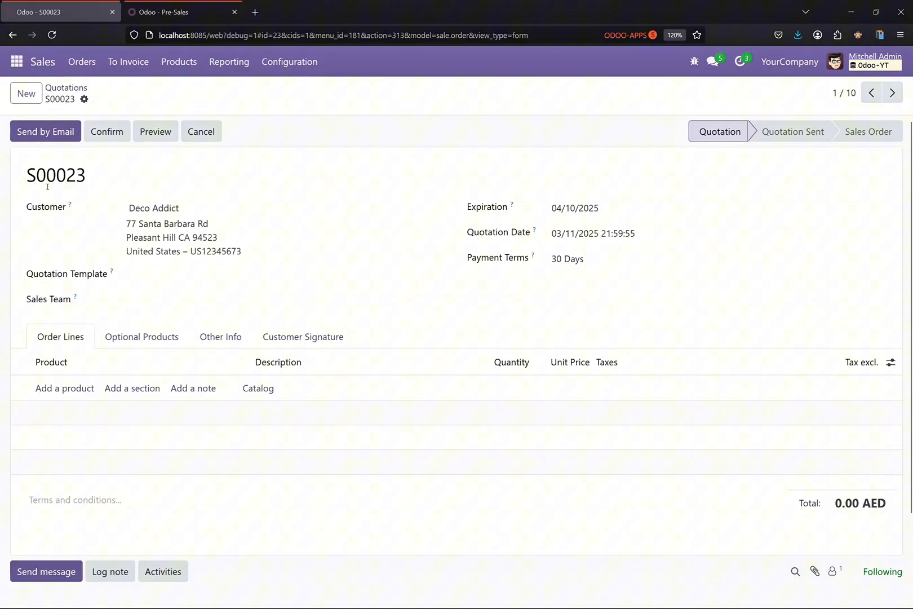
# Browse the quotation's Other Info and order lines, comparing against the Pre-Sales team record
pyautogui.click(171, 275)
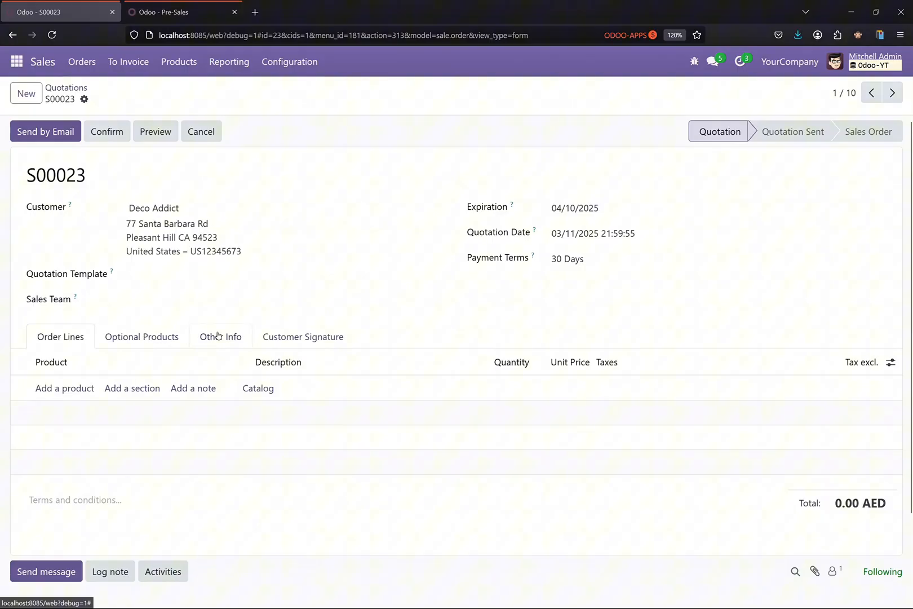
pyautogui.click(221, 336)
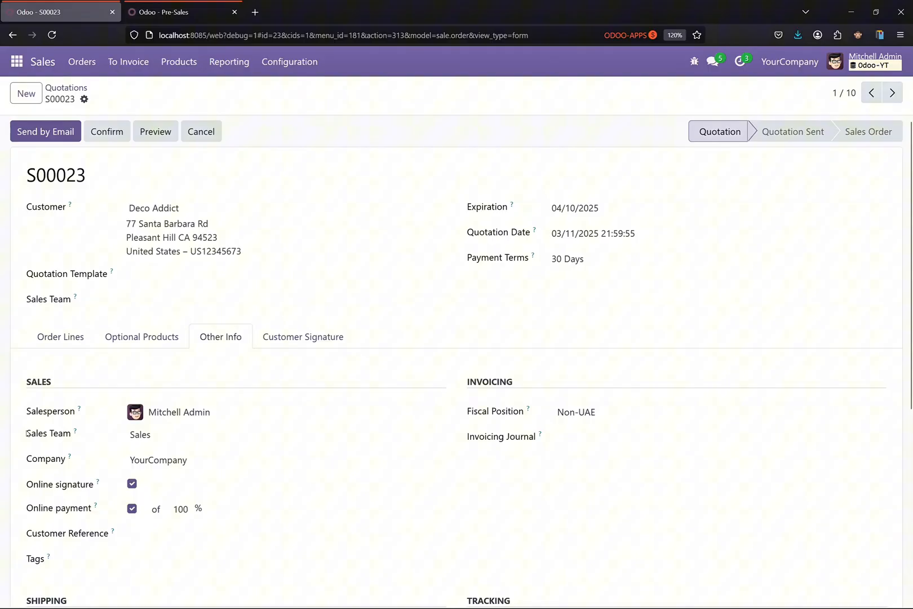
pyautogui.click(61, 336)
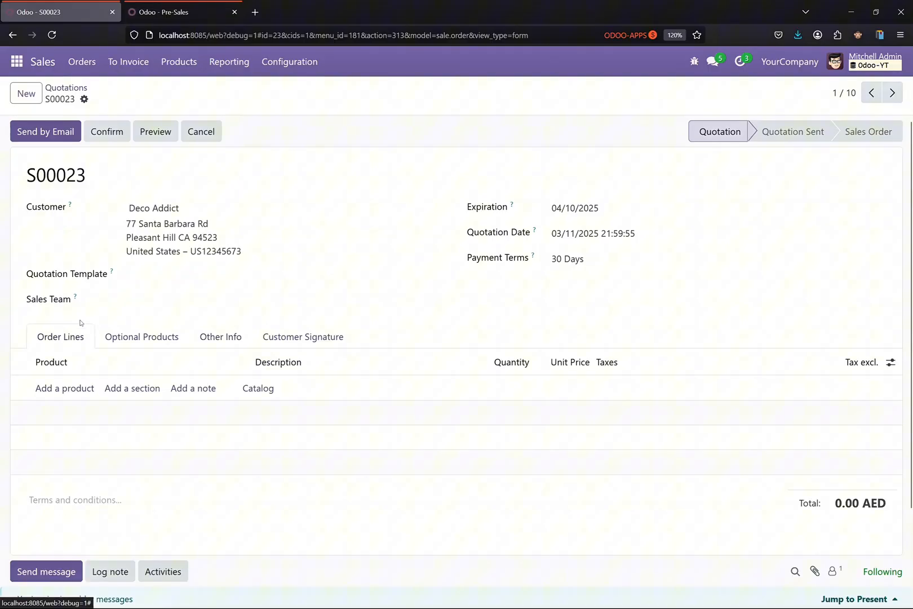
pyautogui.moveTo(74, 298)
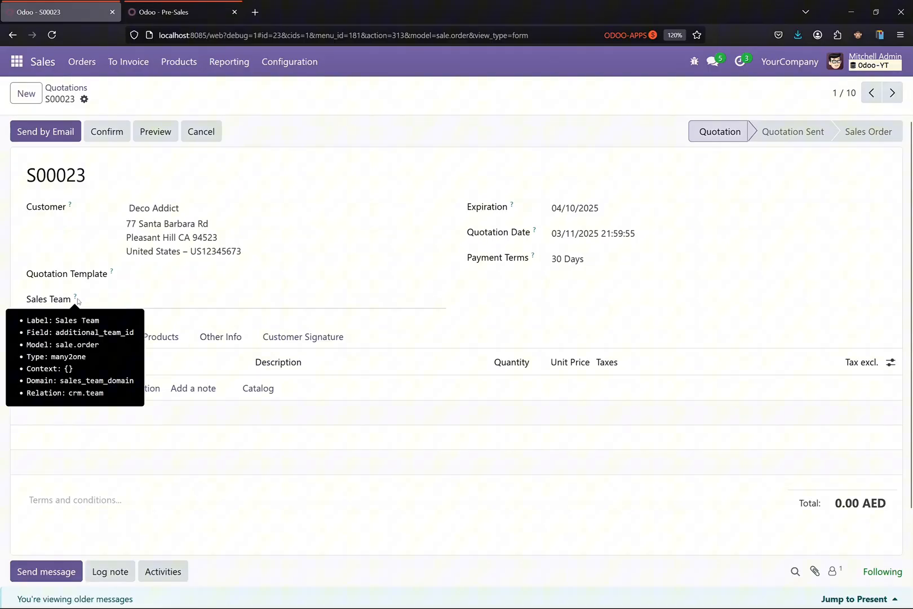
pyautogui.moveTo(94, 300)
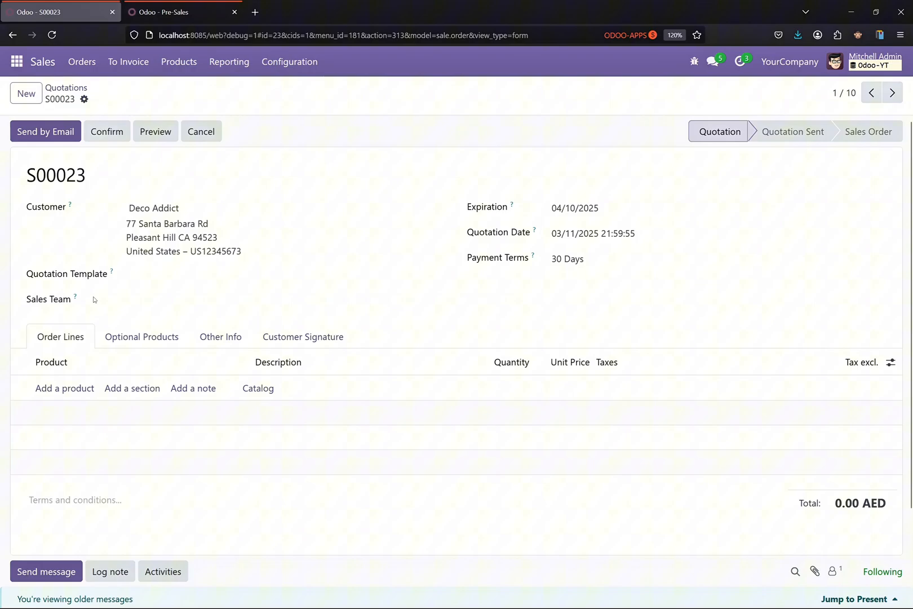
pyautogui.moveTo(127, 299)
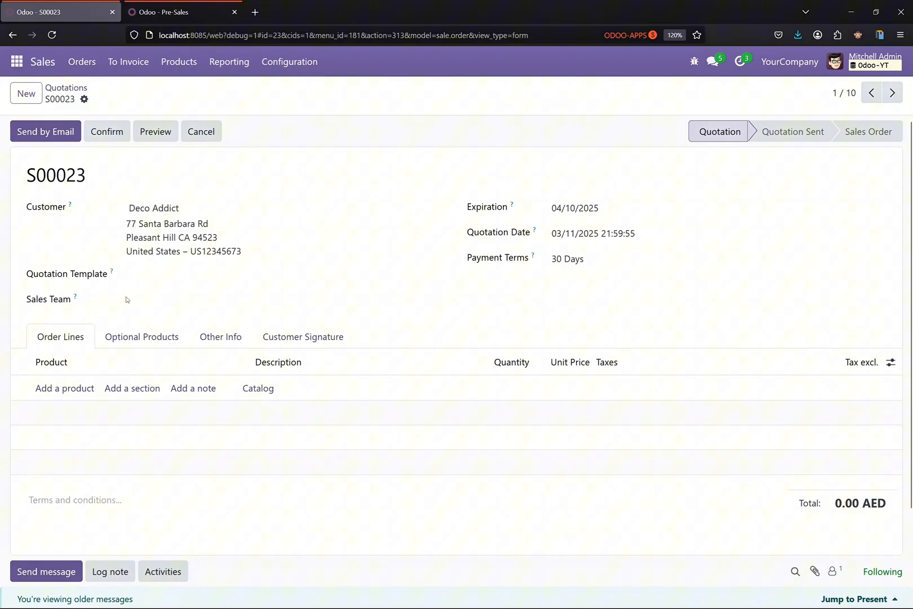
pyautogui.click(169, 11)
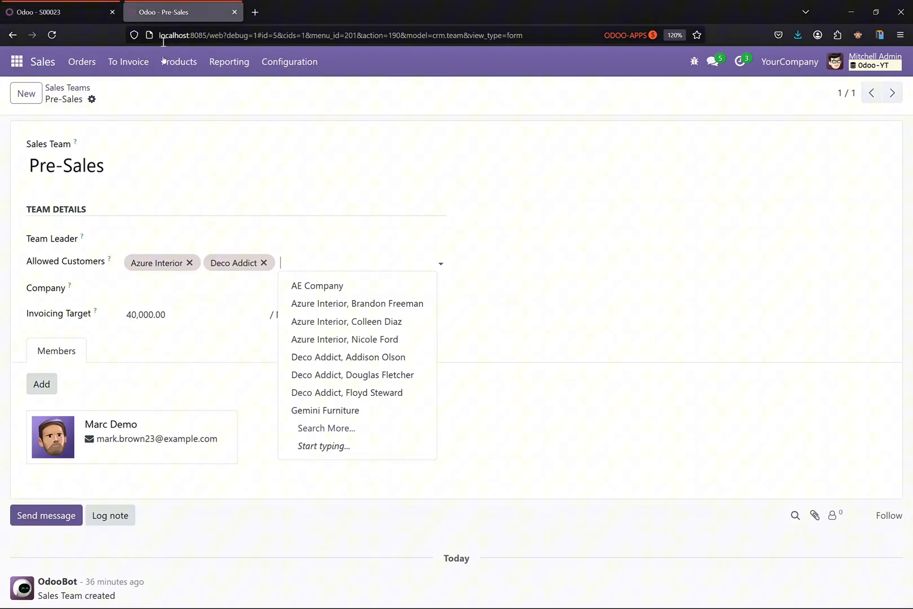
pyautogui.click(57, 12)
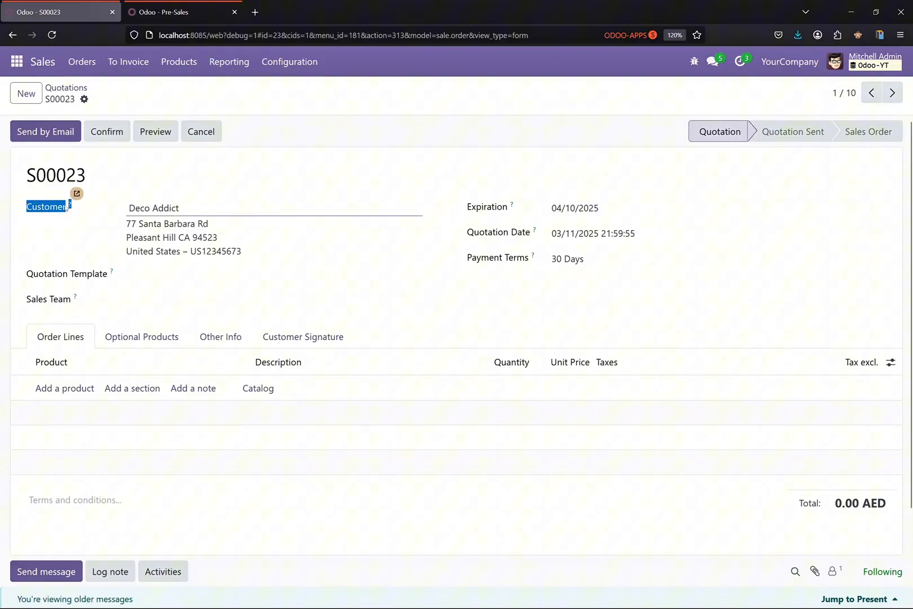
pyautogui.click(169, 12)
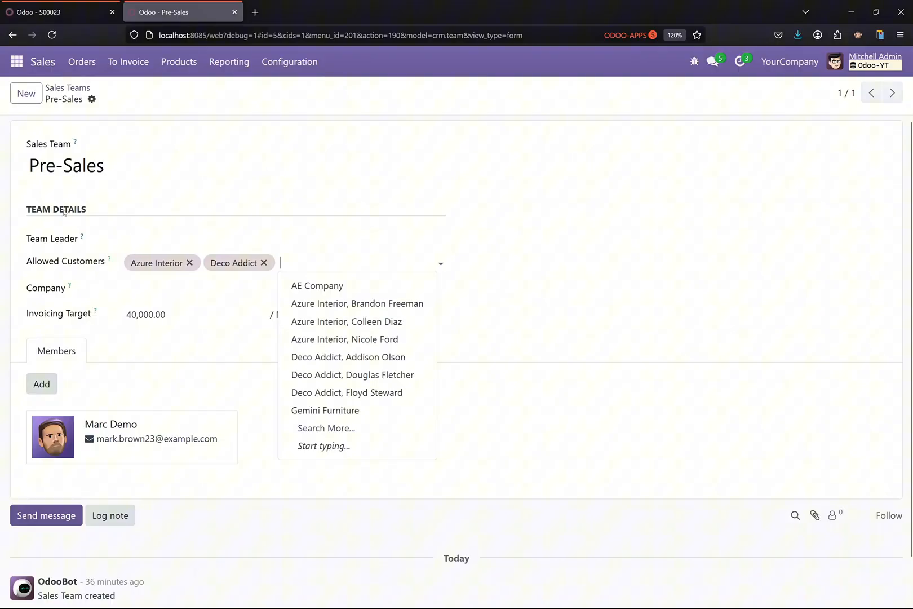
pyautogui.click(51, 12)
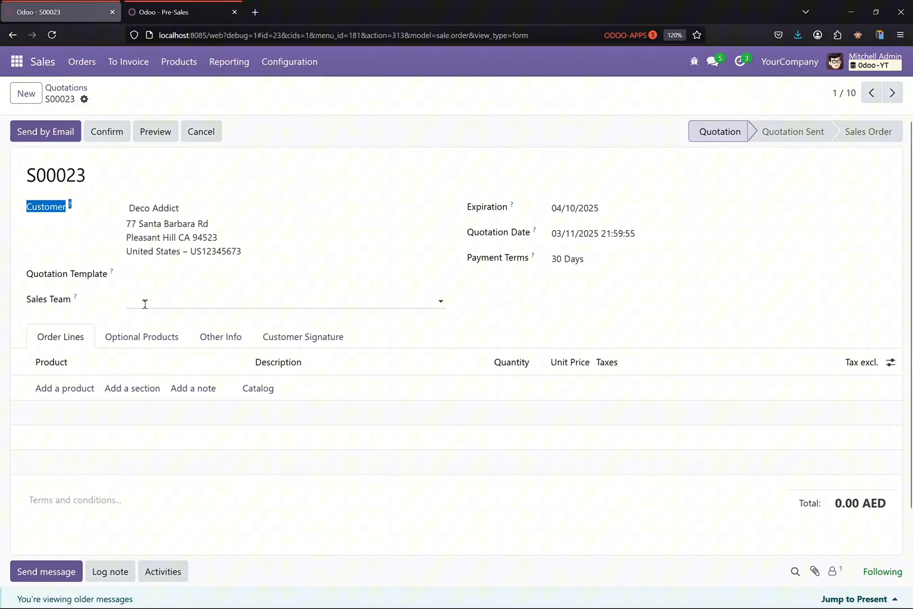
# Check the sales teams offered for Deco Addict, then open the Customer dropdown
pyautogui.click(286, 302)
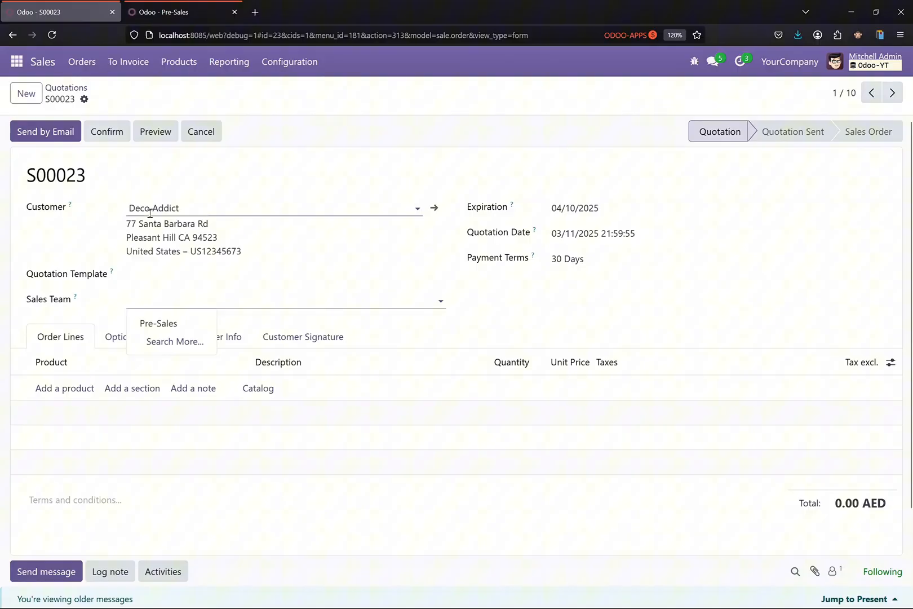
pyautogui.click(169, 209)
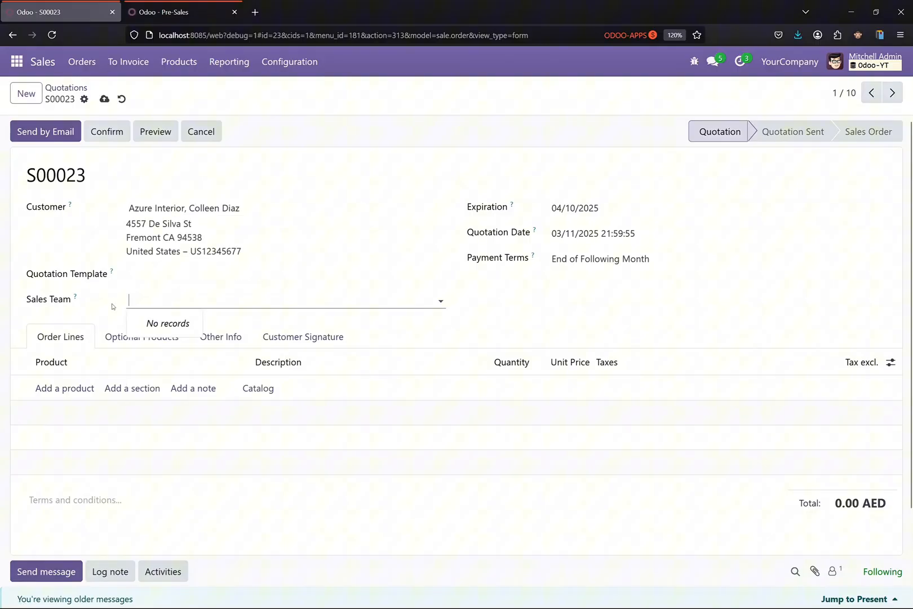
pyautogui.click(174, 11)
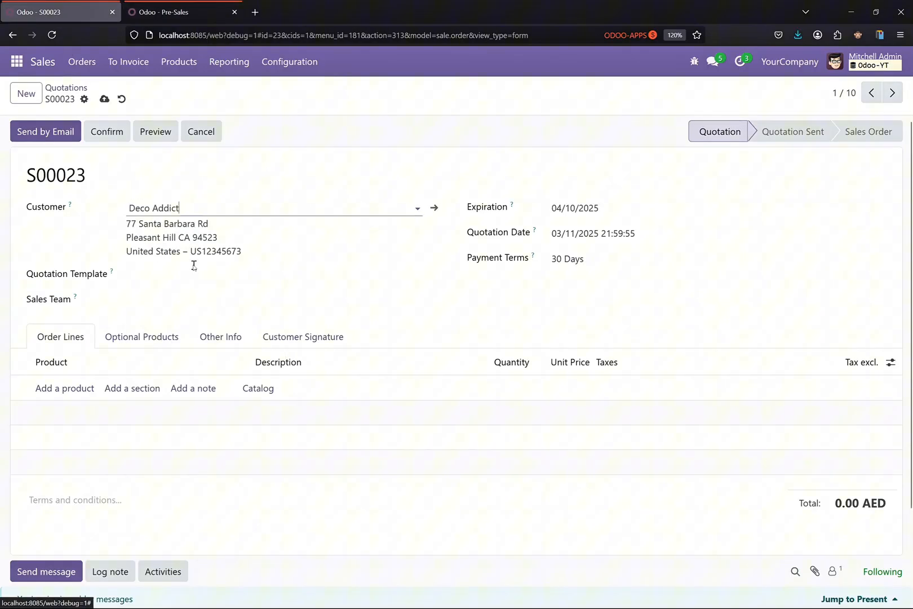
pyautogui.click(279, 301)
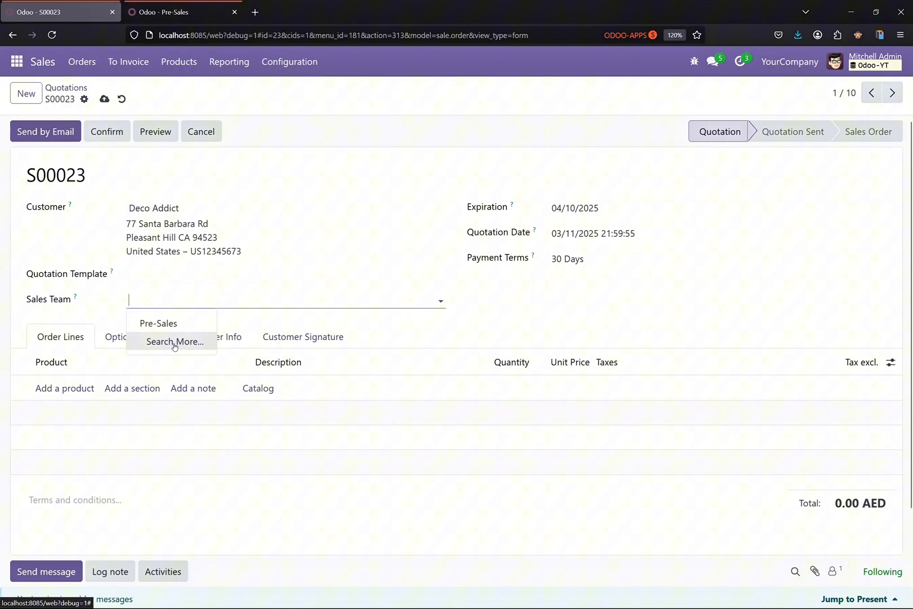
pyautogui.click(175, 342)
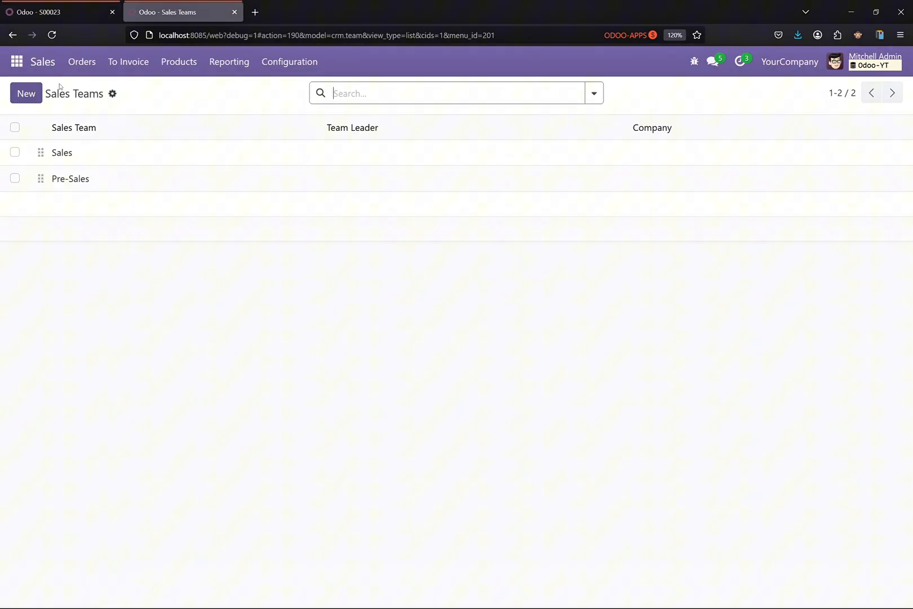
pyautogui.click(62, 153)
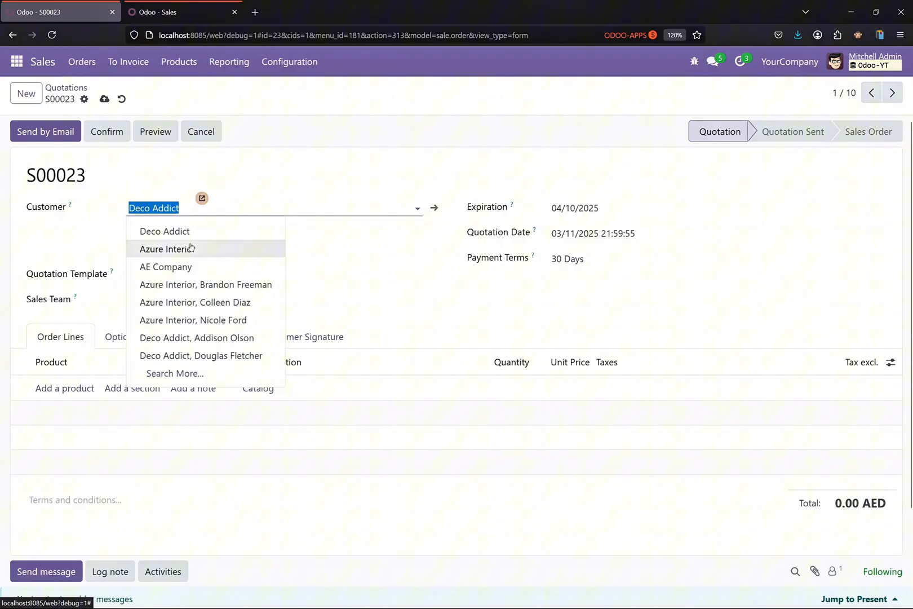
# Choose Deco Addict, Addison Olson as the quotation's customer
pyautogui.click(171, 248)
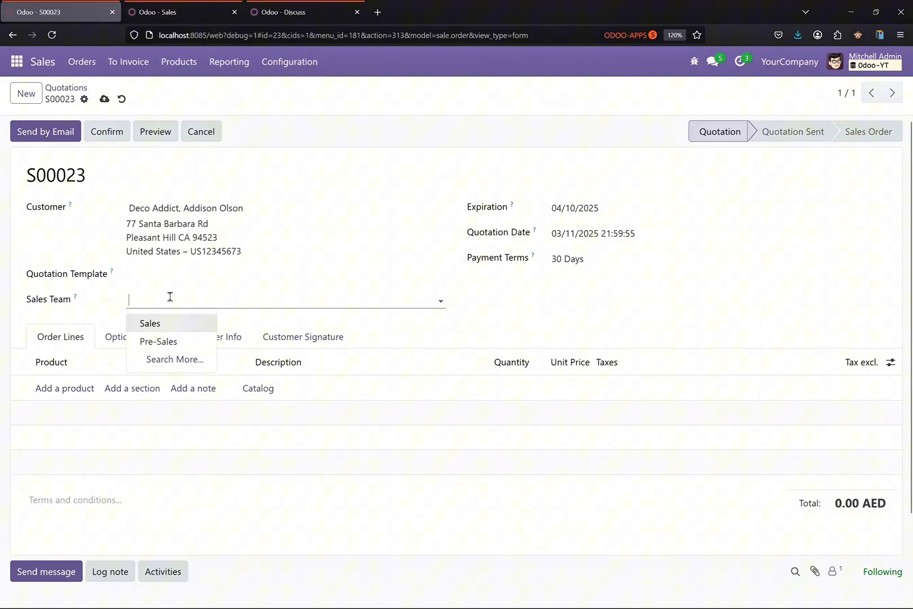
pyautogui.moveTo(179, 237)
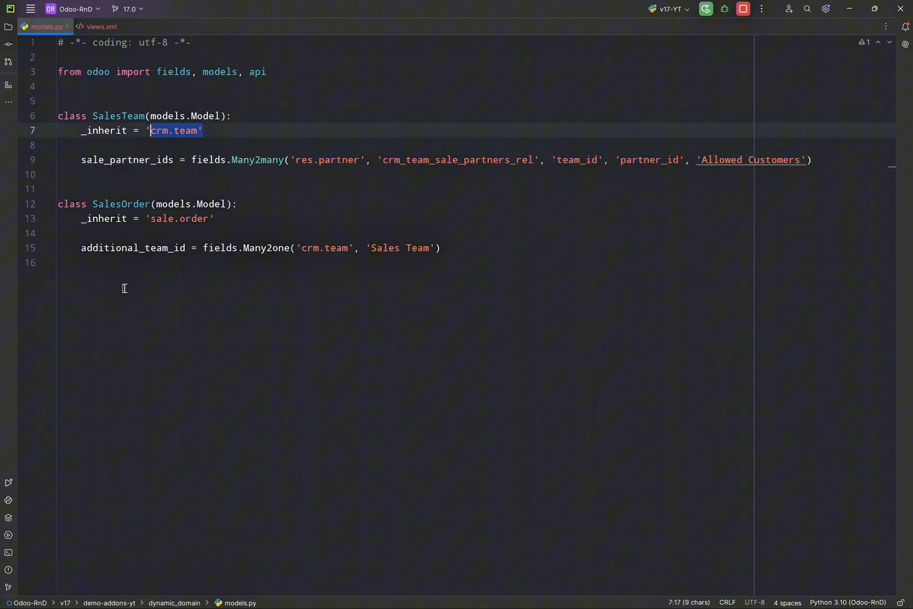
pyautogui.doubleClick(133, 248)
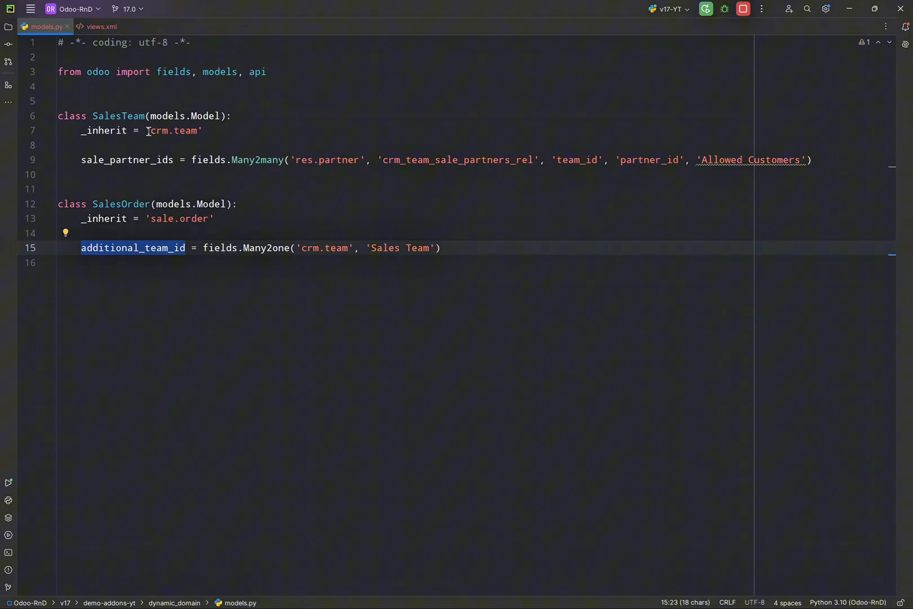
pyautogui.doubleClick(173, 130)
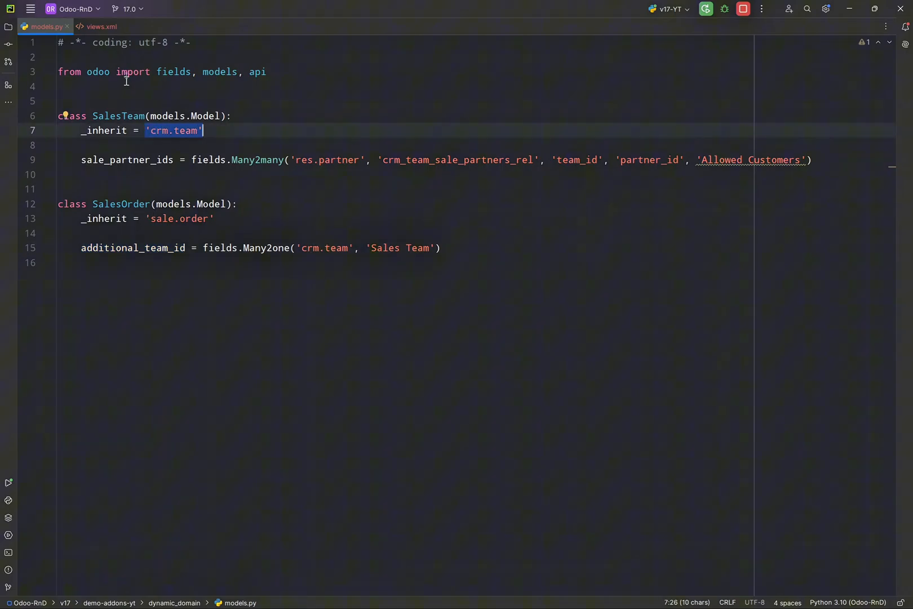
pyautogui.click(97, 26)
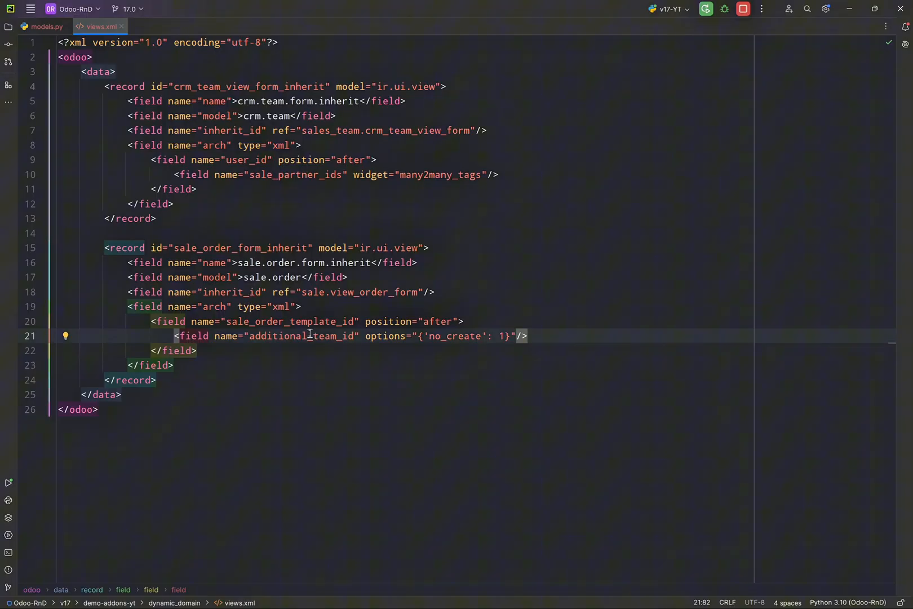
pyautogui.moveTo(45, 26)
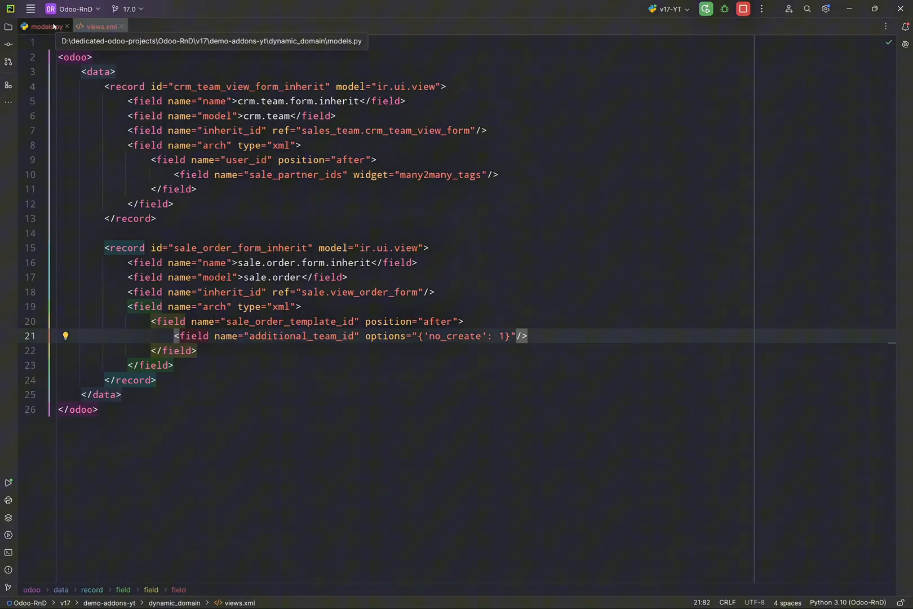
pyautogui.click(42, 26)
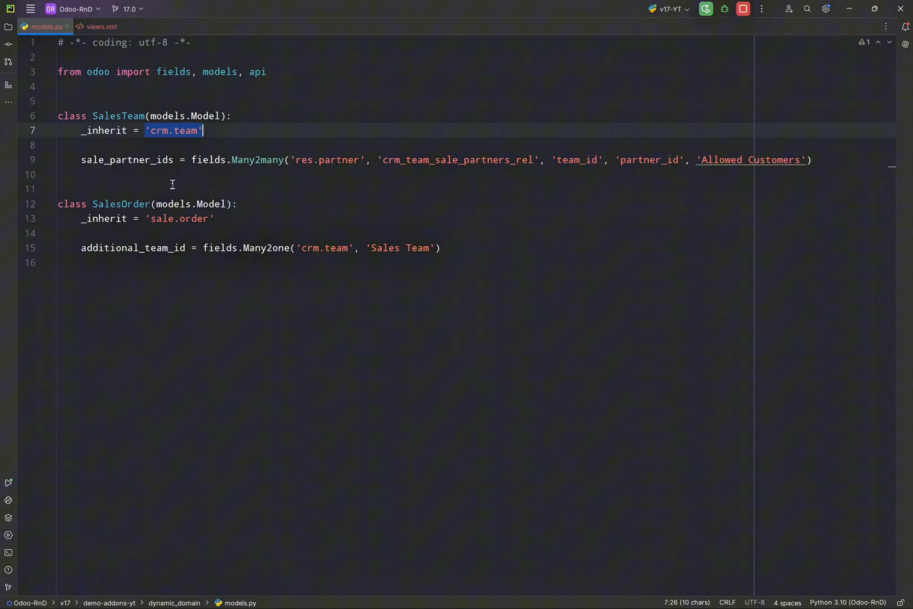
pyautogui.doubleClick(132, 247)
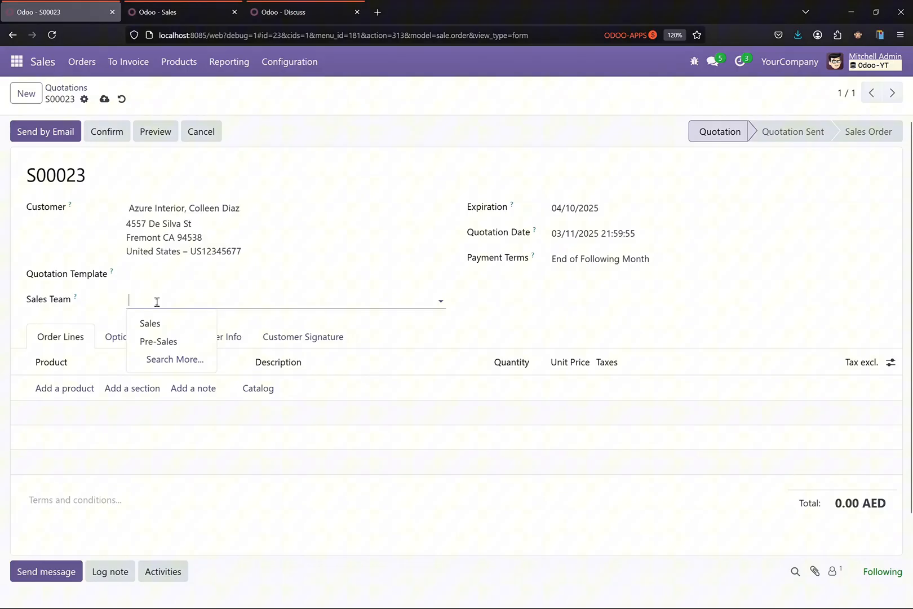
# Switch back to models.py in the code editor
pyautogui.press('alt')
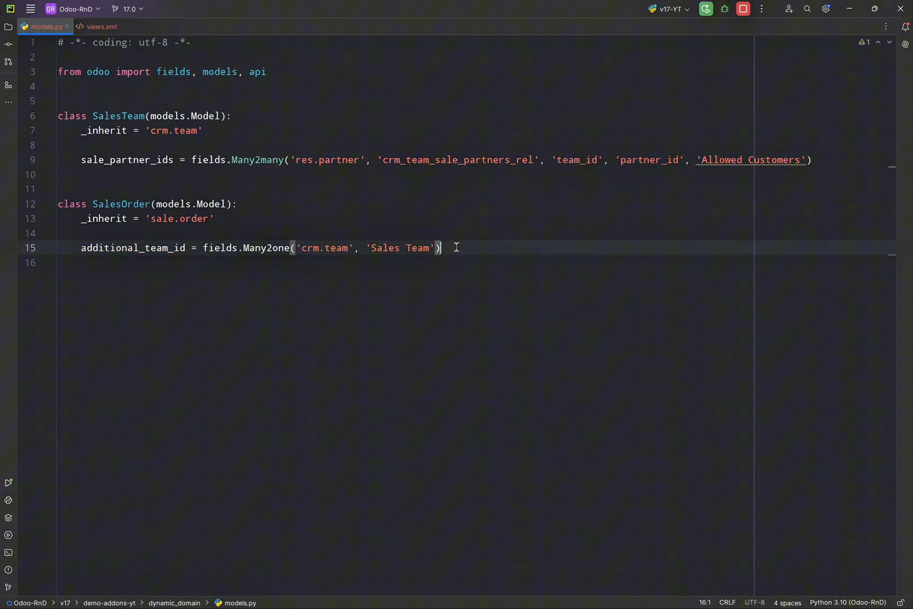
# Add a sales_team_domain Binary field labelled 'sales team domain' below additional_team_id
pyautogui.press('Enter')
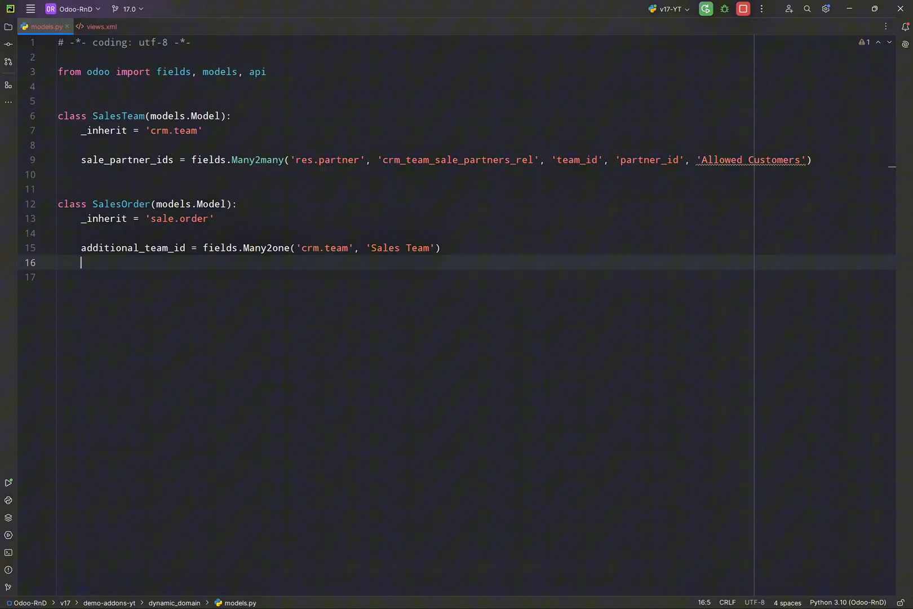
pyautogui.write('sal')
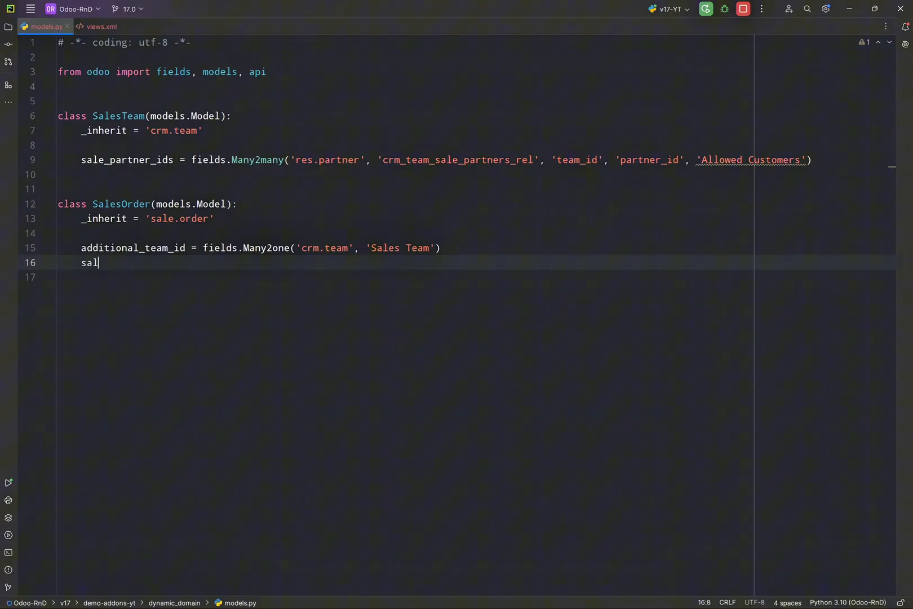
pyautogui.write('es_team_')
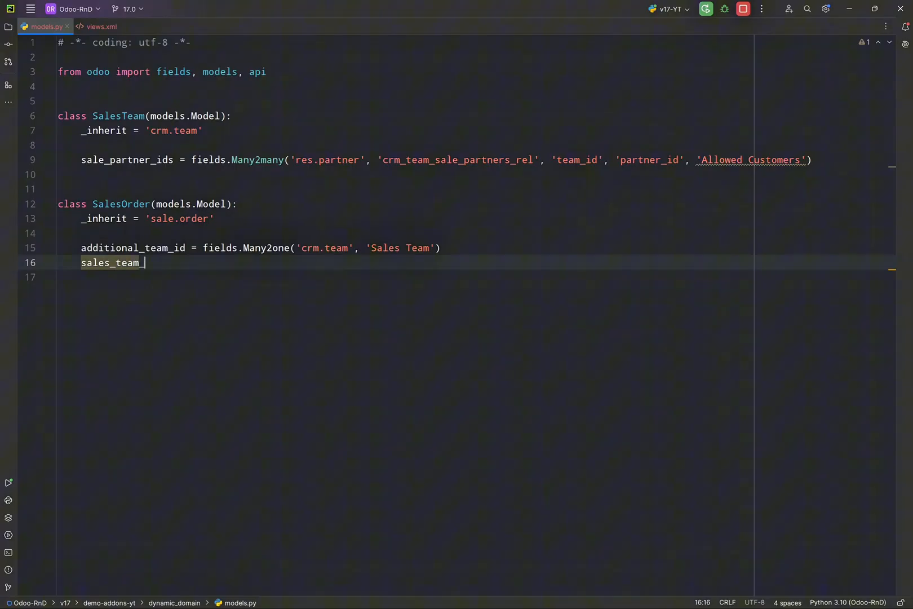
pyautogui.write('domain = fie')
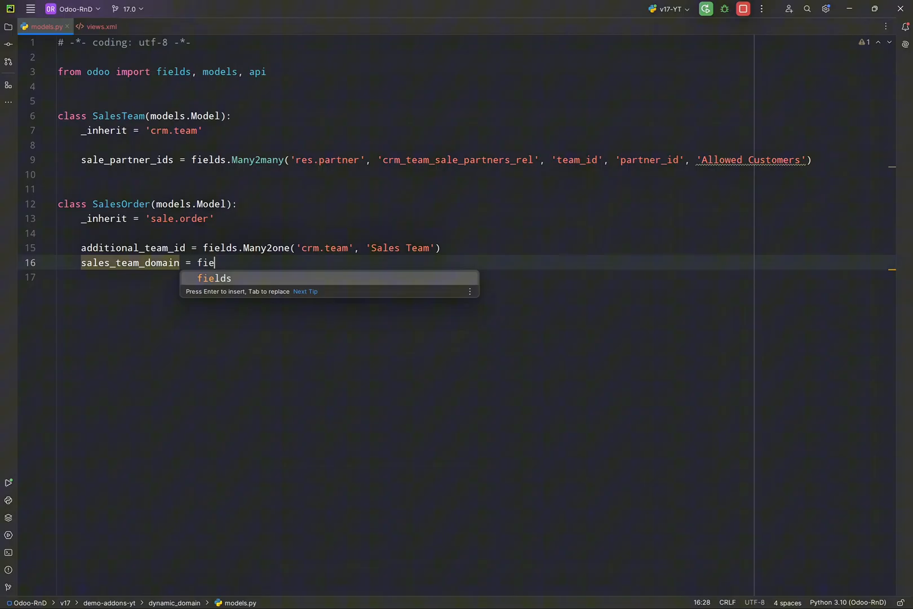
pyautogui.write('lds.Bina')
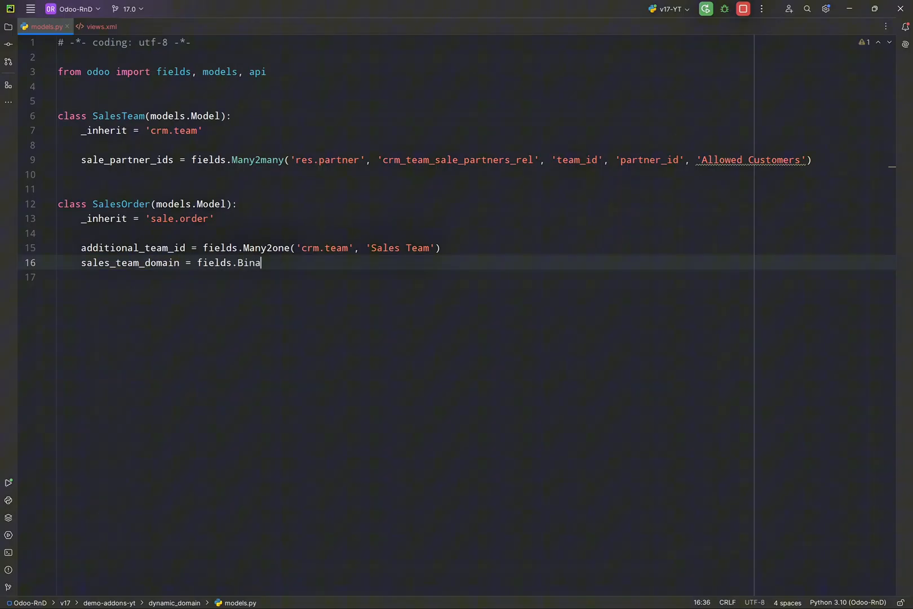
pyautogui.write('ry')
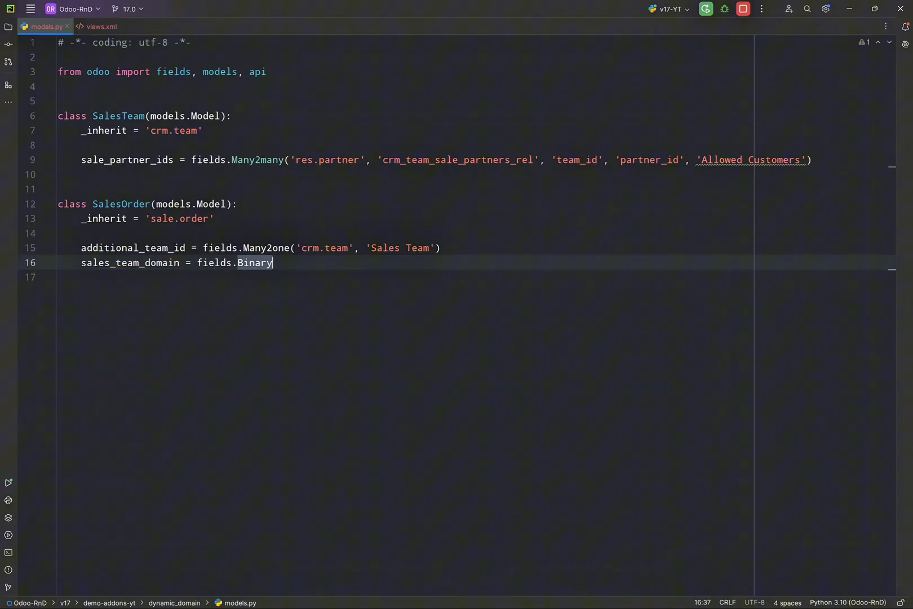
pyautogui.write('()')
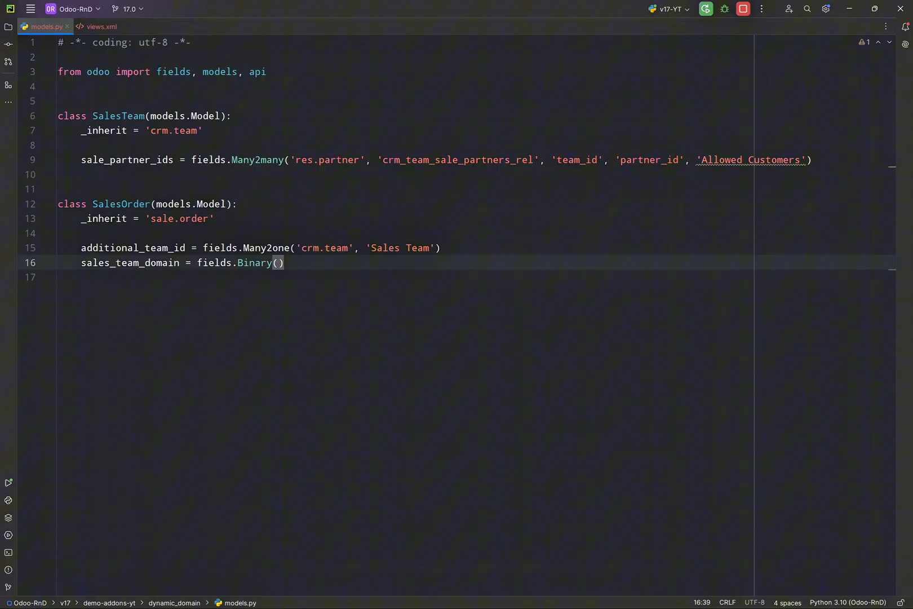
pyautogui.write("string='")
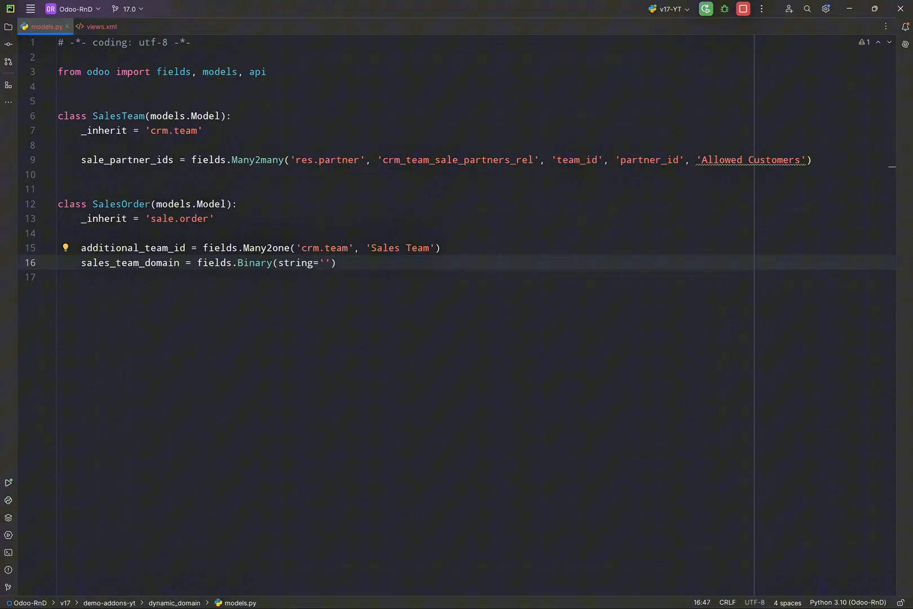
pyautogui.write('sales team dom')
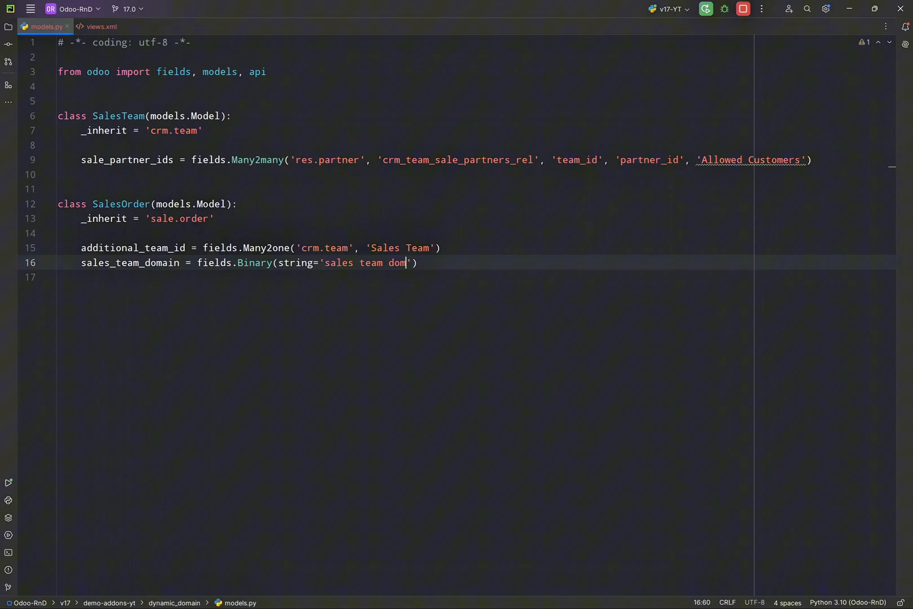
pyautogui.write("ain',")
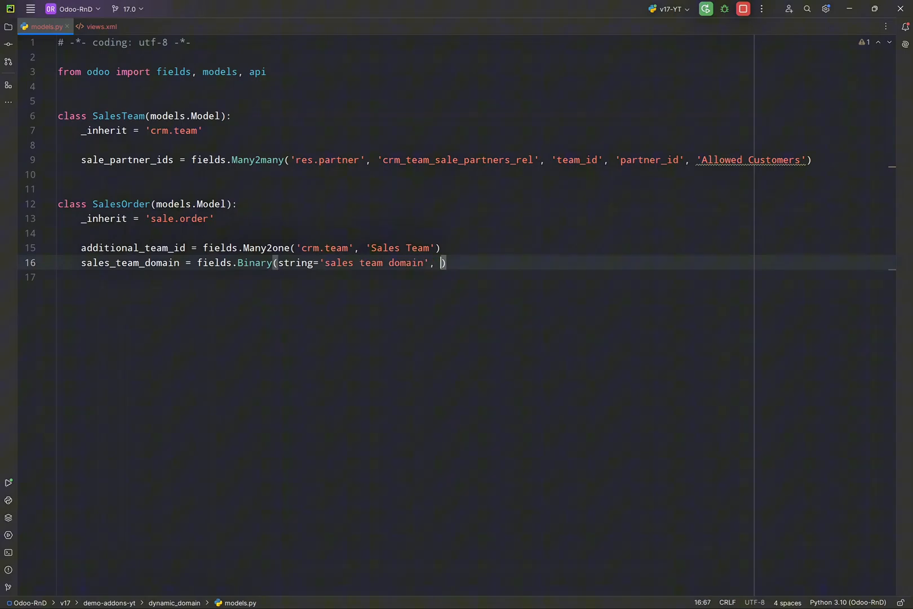
# Set the field's compute to '_compute_additional_sales_team_domain'
pyautogui.write('compu')
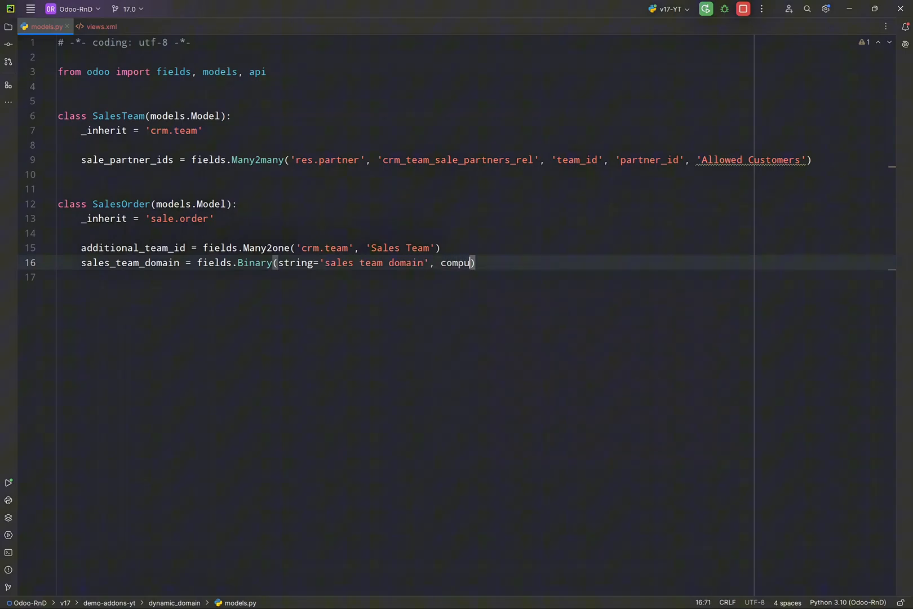
pyautogui.write("te=''")
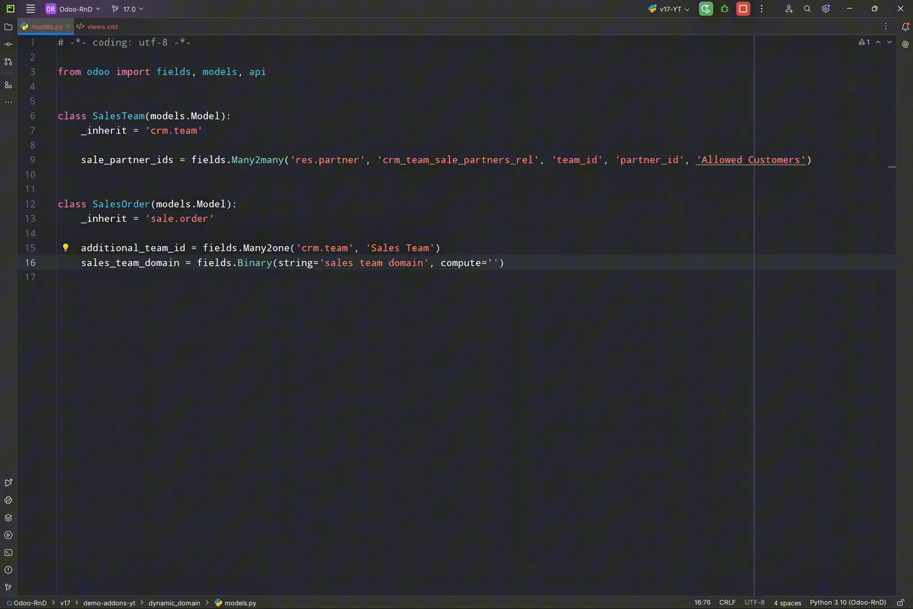
pyautogui.write('_')
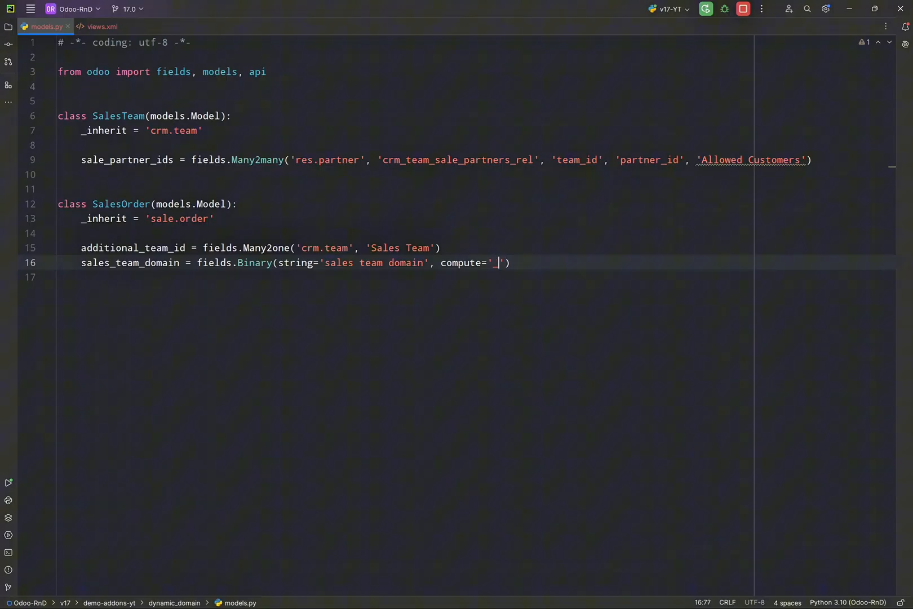
pyautogui.write('compute_sales_te')
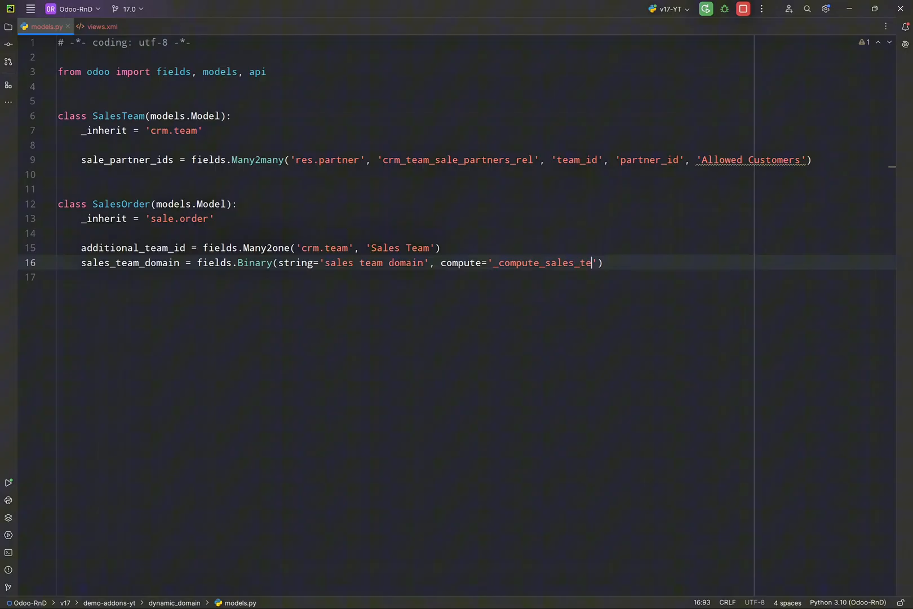
pyautogui.write('am_domain')
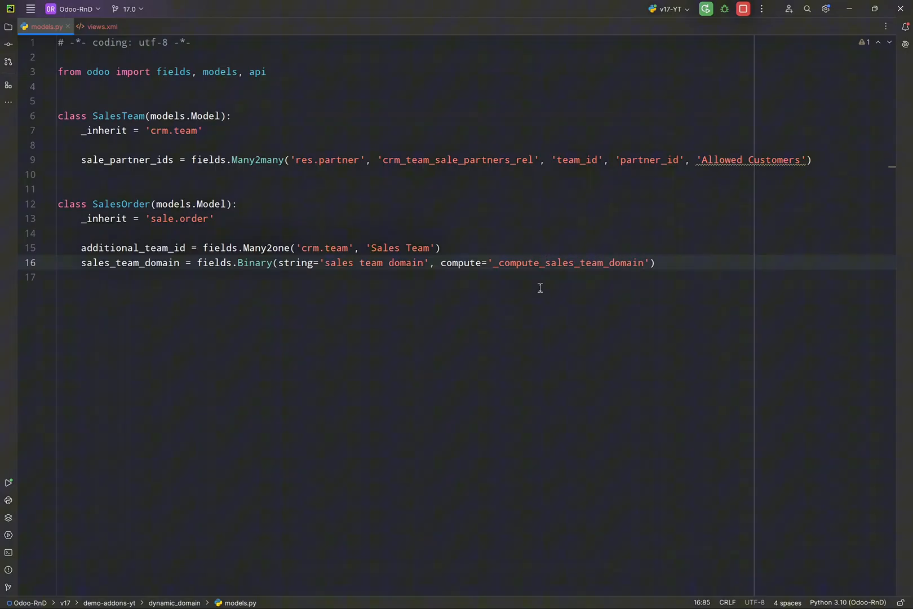
pyautogui.write('_additional')
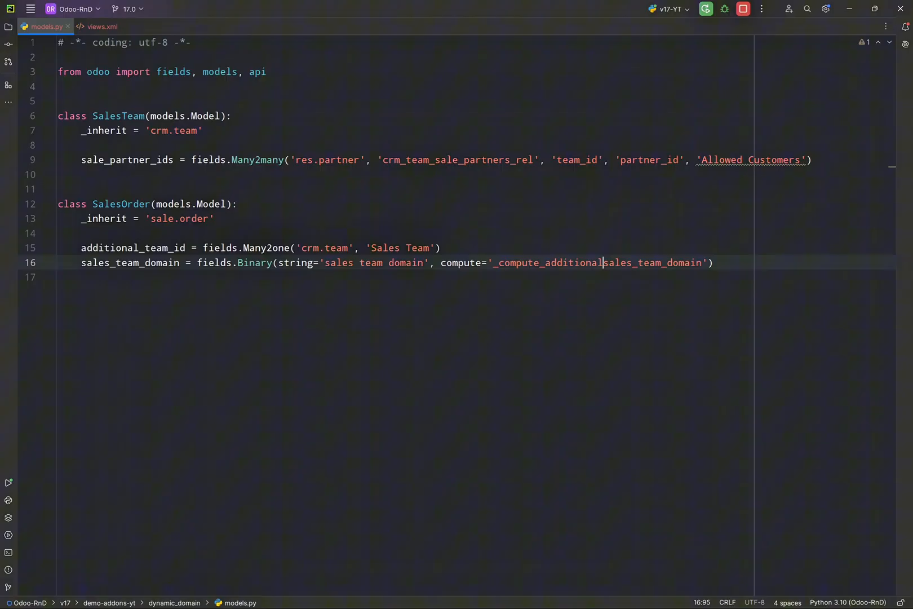
pyautogui.doubleClick(132, 247)
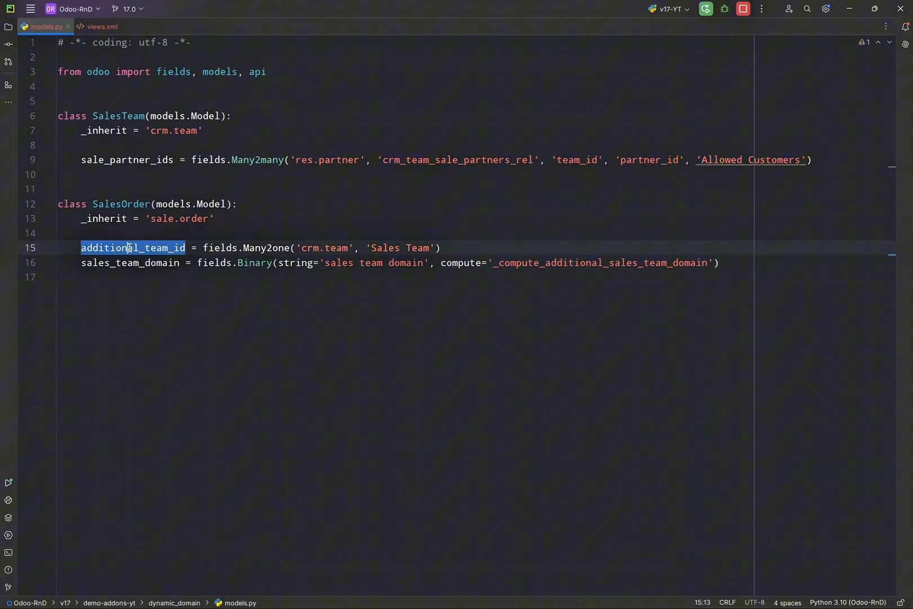
pyautogui.moveTo(493, 262); pyautogui.dragTo(706, 262)
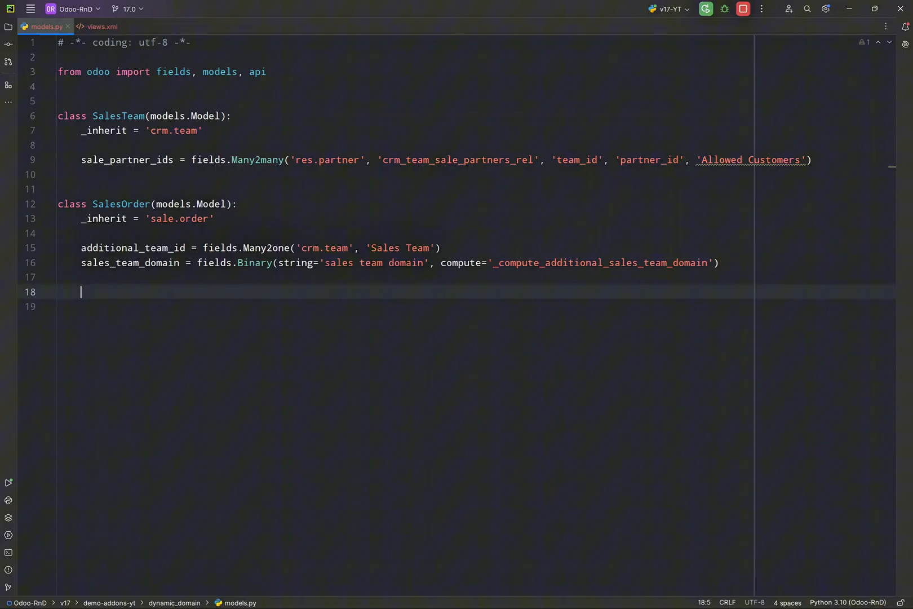
pyautogui.write("@api.depends('par")
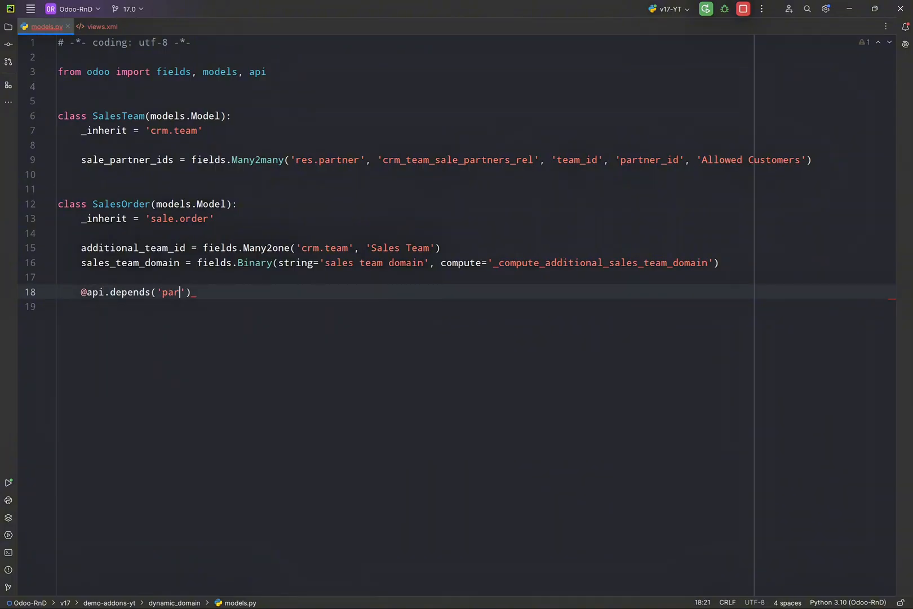
pyautogui.write('tner_id')
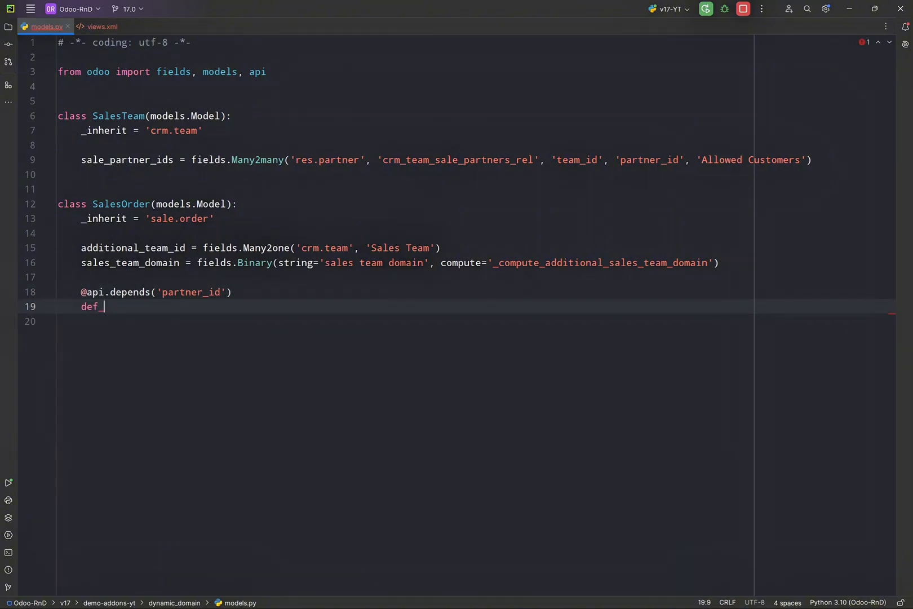
pyautogui.write('_compute_additional_sales_team_domain(self):')
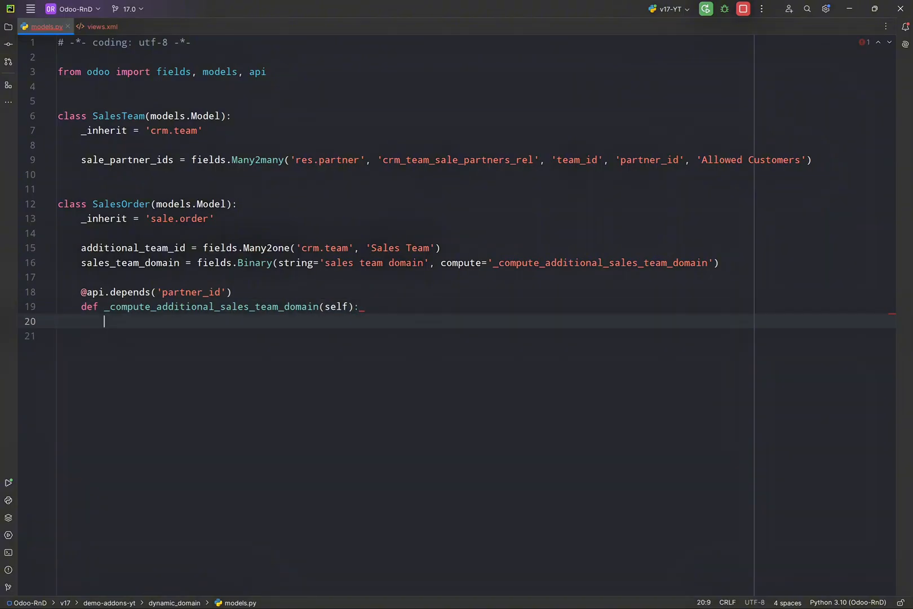
pyautogui.write('for orde')
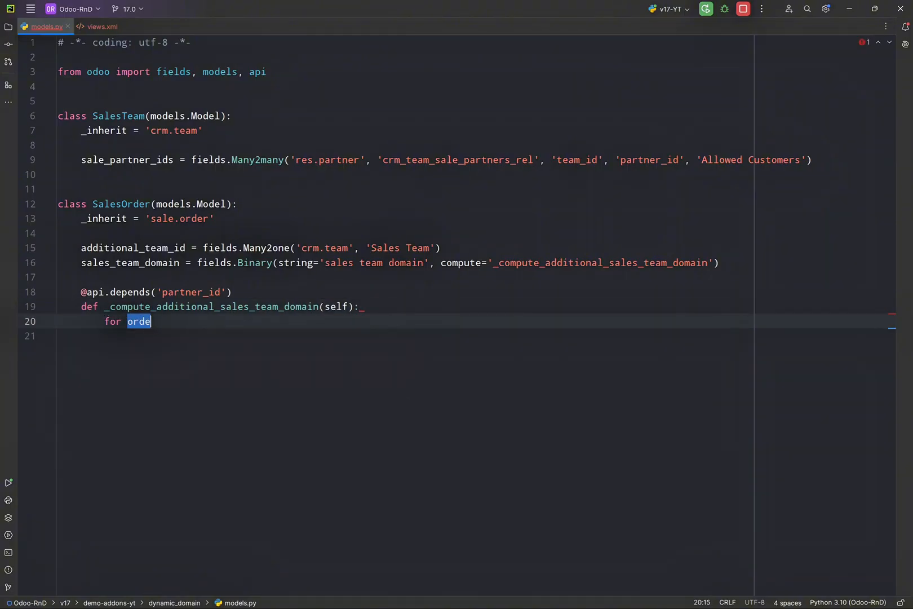
pyautogui.write('r_insel')
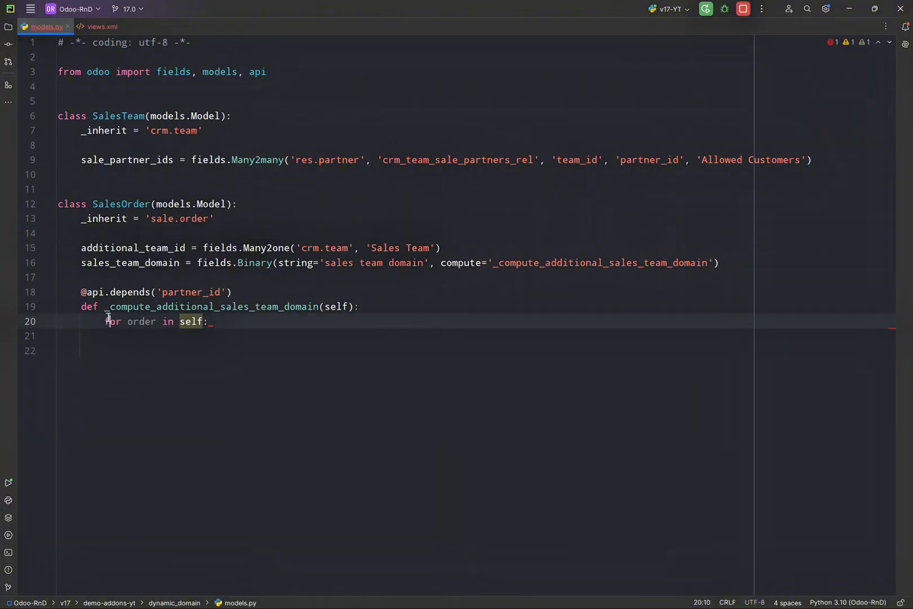
# Fix the loop line and add an if order.partner_id: check inside it
pyautogui.doubleClick(191, 321)
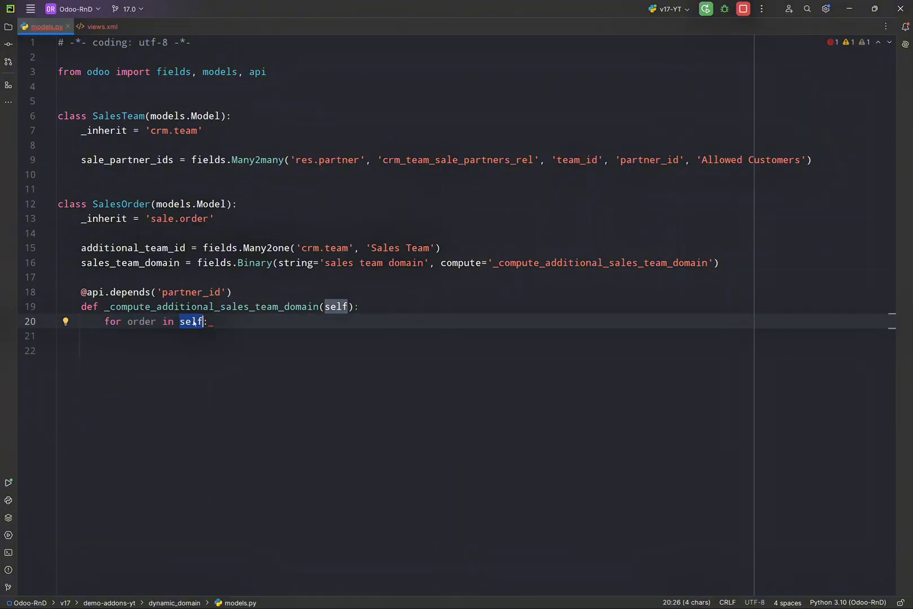
pyautogui.press('Enter')
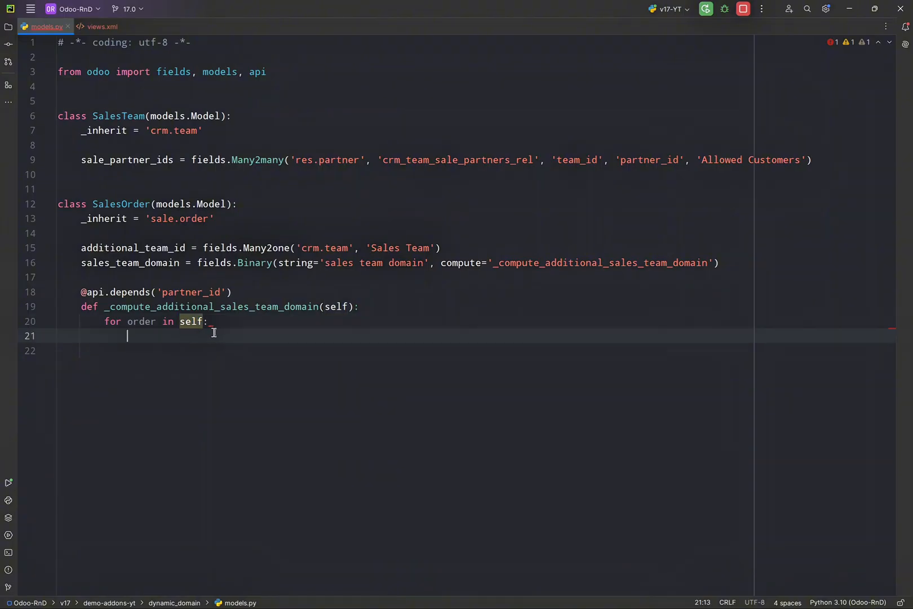
pyautogui.moveTo(205, 335)
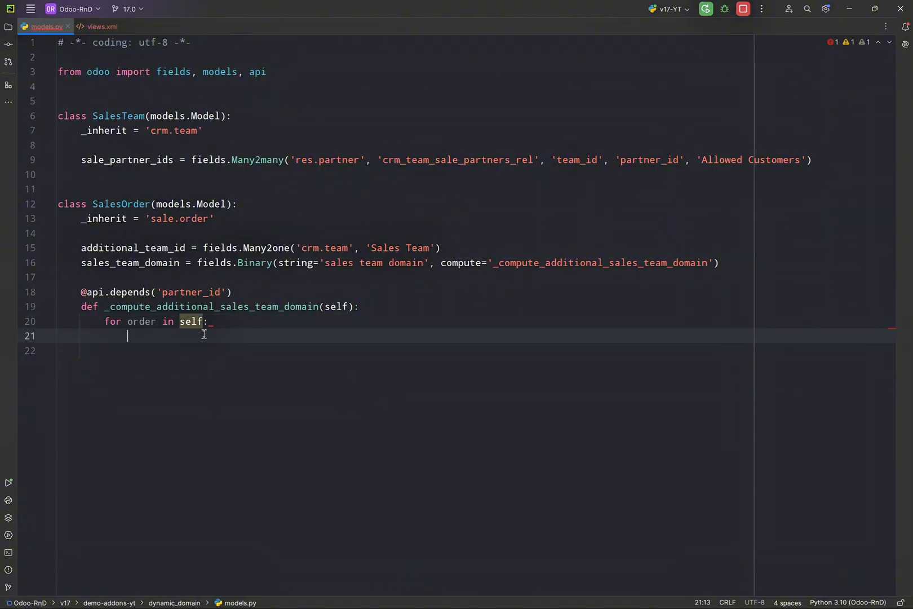
pyautogui.write('if order.')
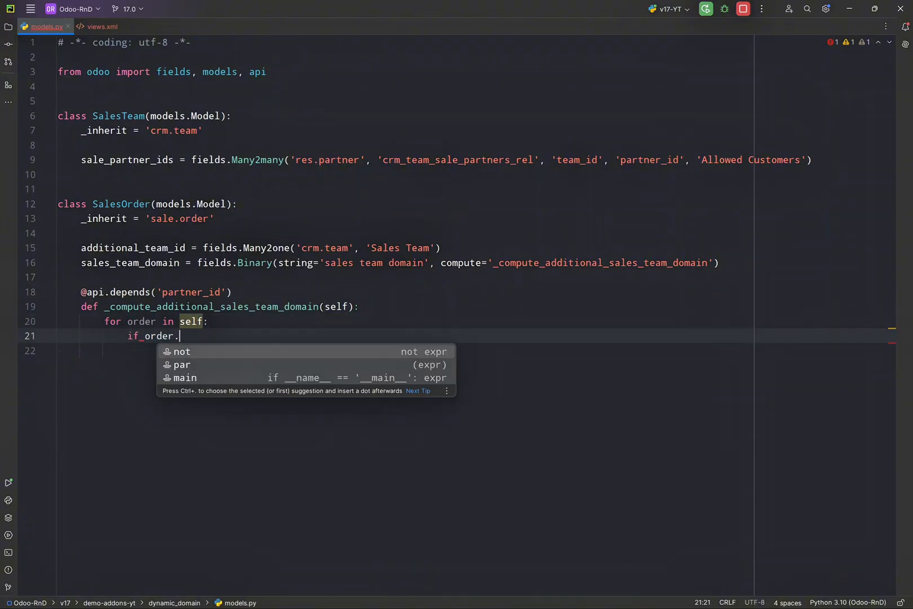
pyautogui.write('pa')
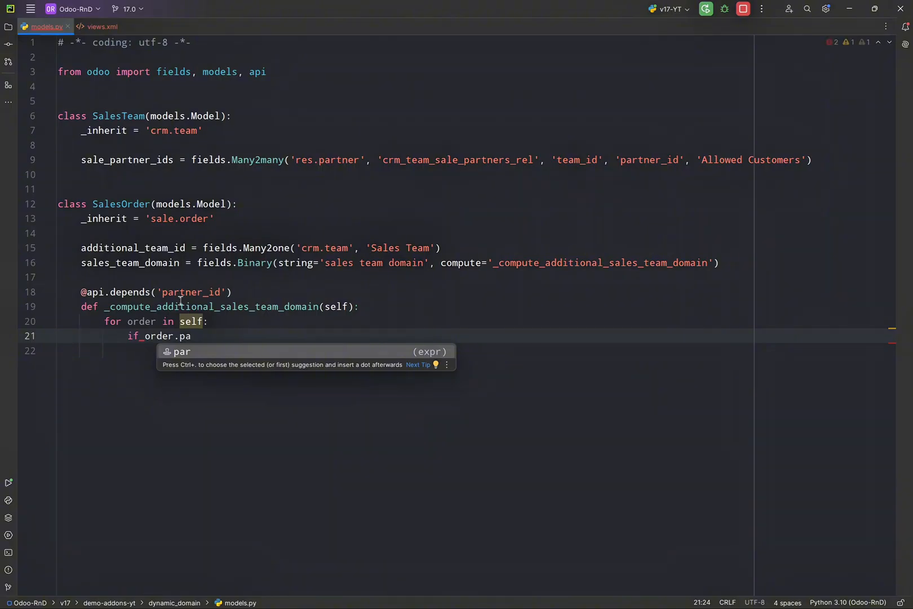
pyautogui.write('rtner_id')
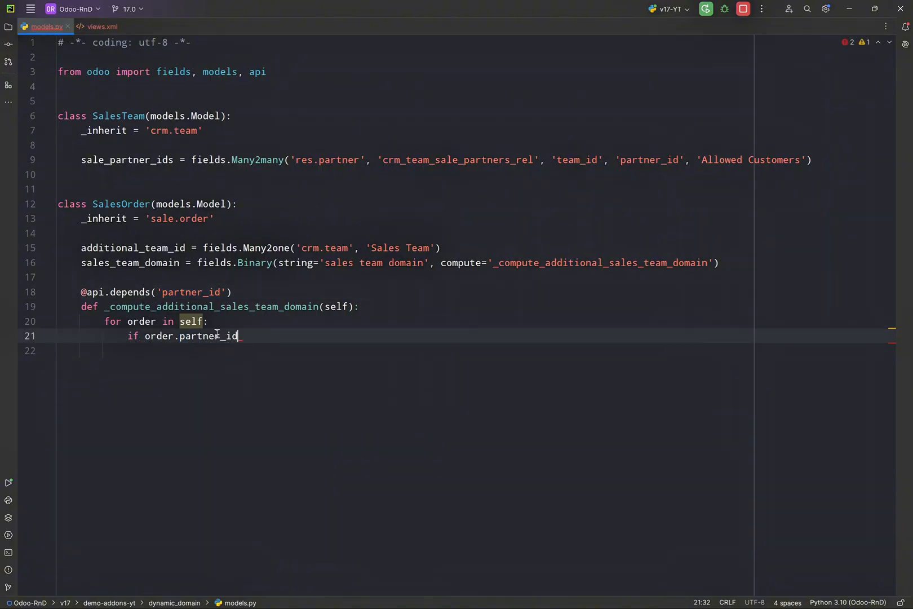
pyautogui.write(':')
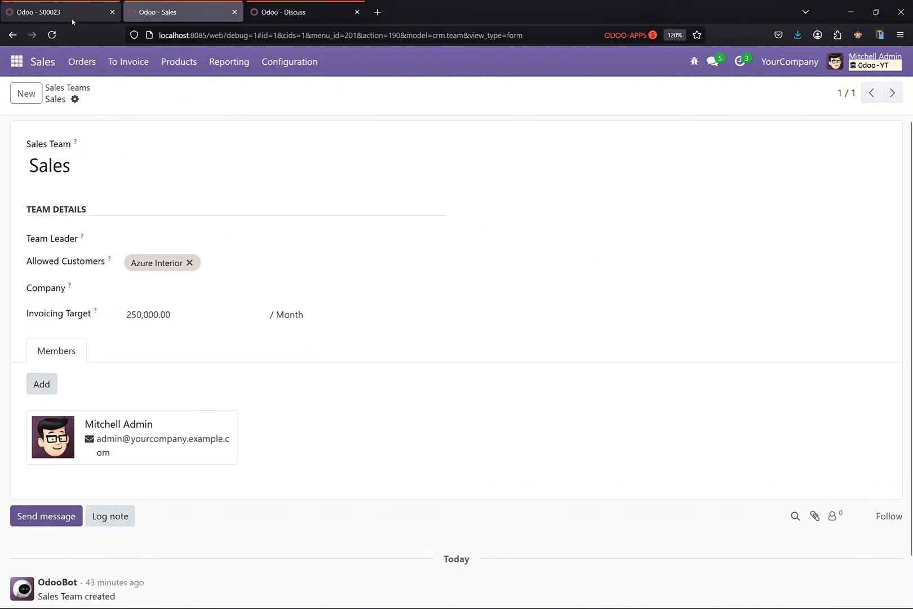
# Switch to quotation S00023 to confirm the Customer field is partner_id
pyautogui.click(51, 12)
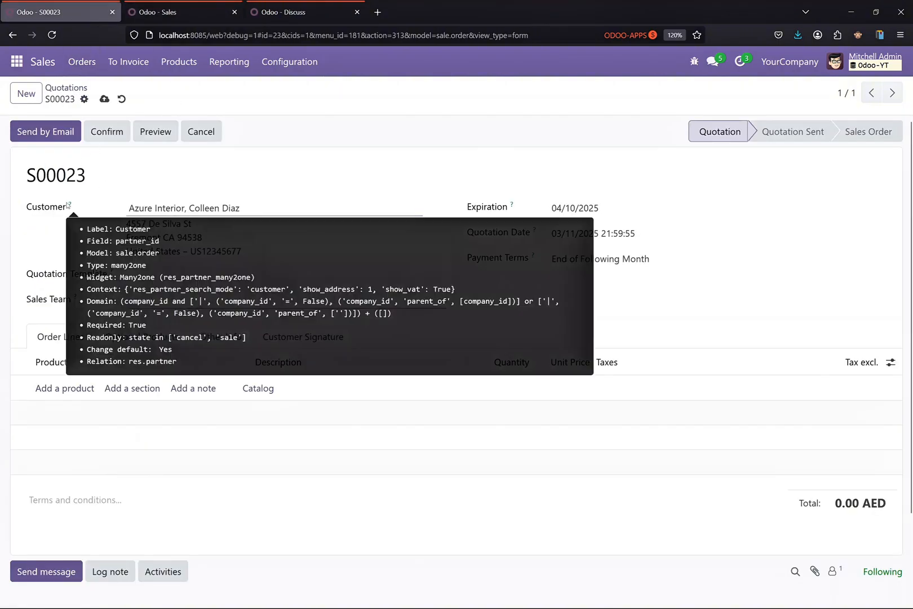
pyautogui.click(169, 12)
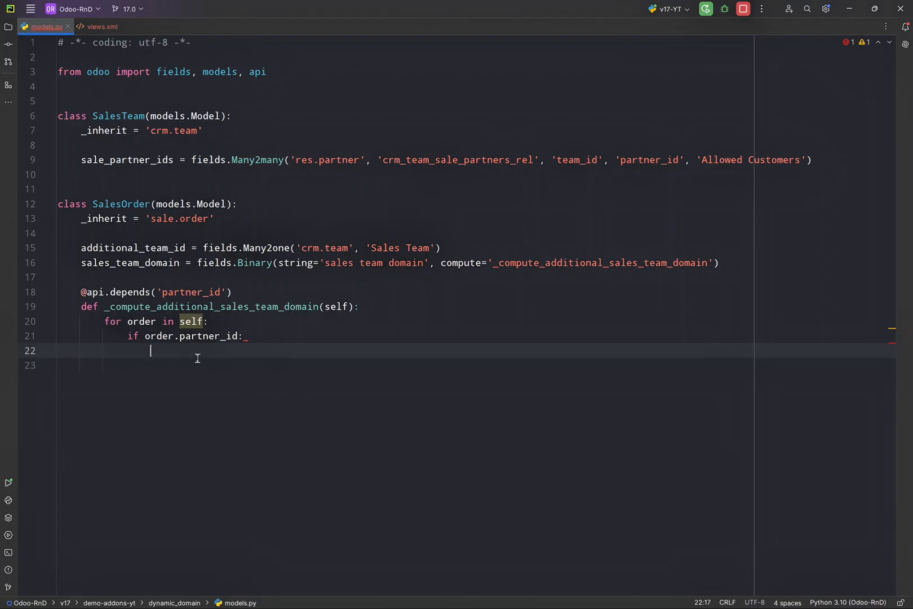
# Set order.sales_team_domain to a domain matching partners containing order.partner_id.id
pyautogui.write('order.')
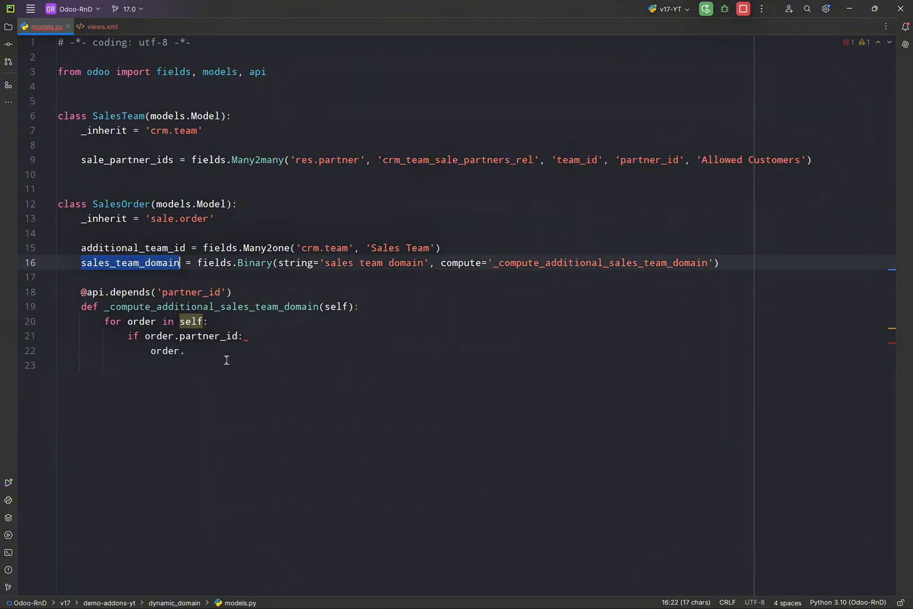
pyautogui.write('sales_team_domain = []')
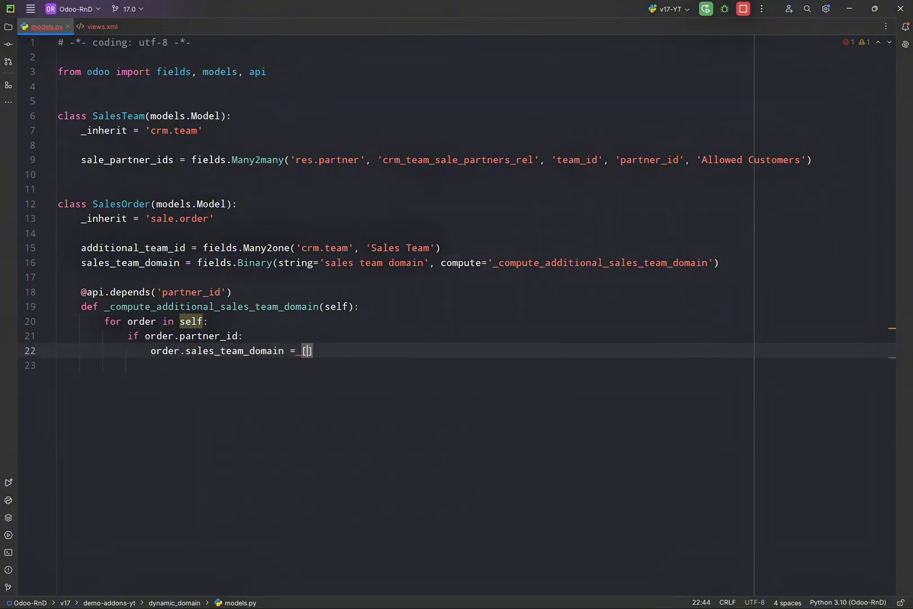
pyautogui.write('(')
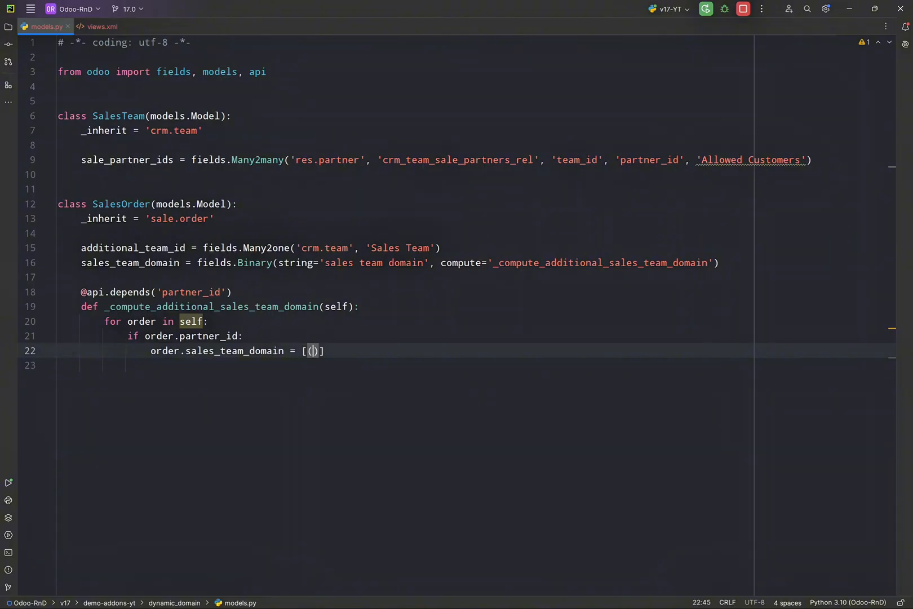
pyautogui.write("'sale_partner_ids', 'in', [")
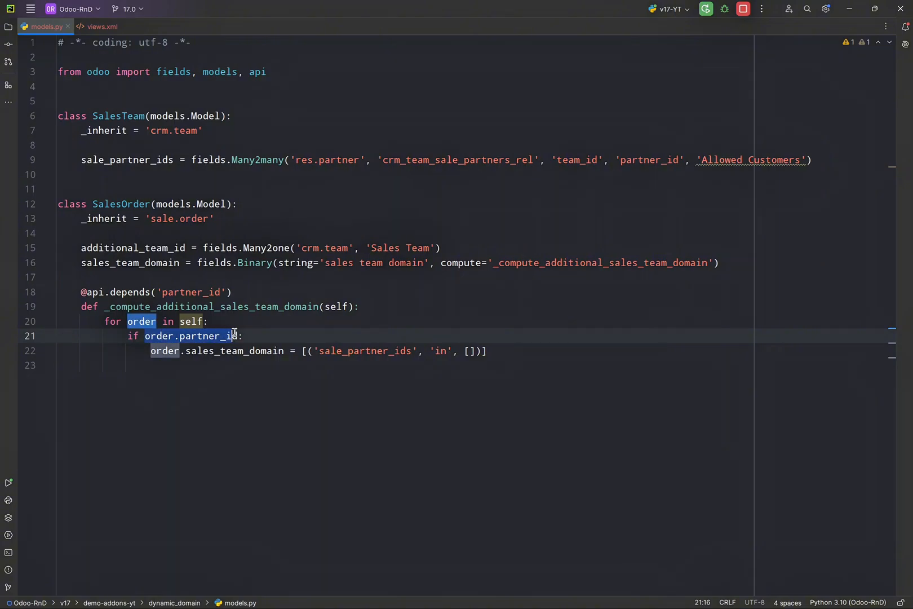
pyautogui.write('order.partner_id')
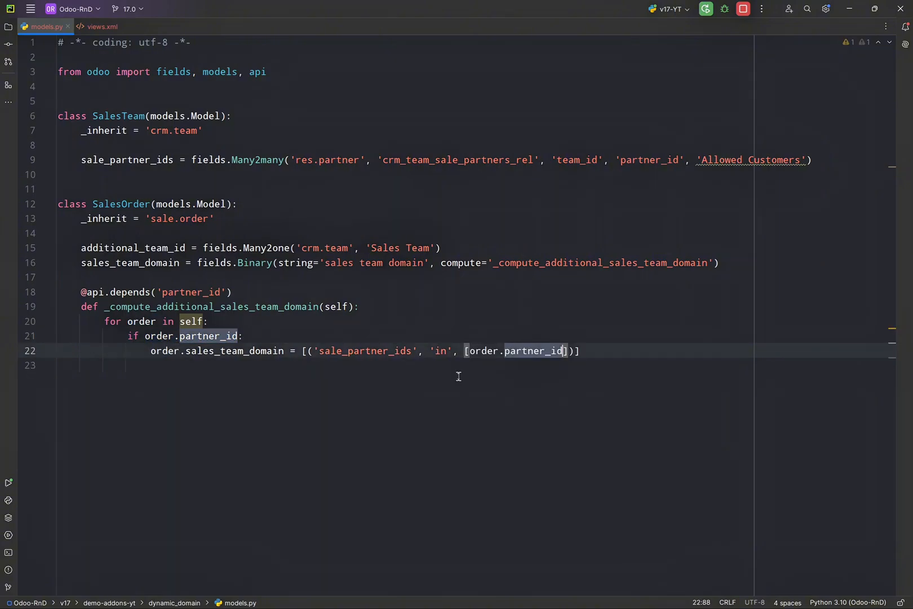
pyautogui.write('.id')
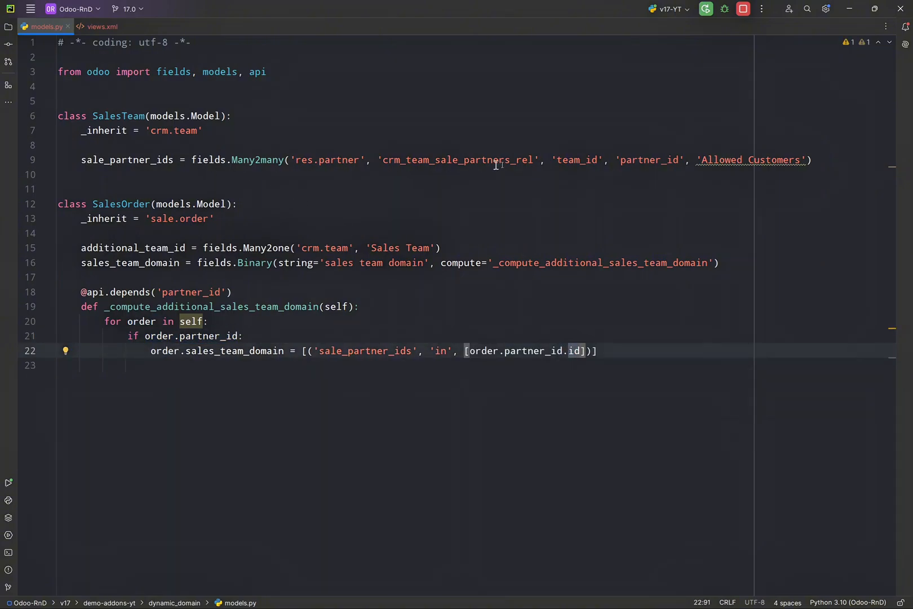
pyautogui.doubleClick(127, 159)
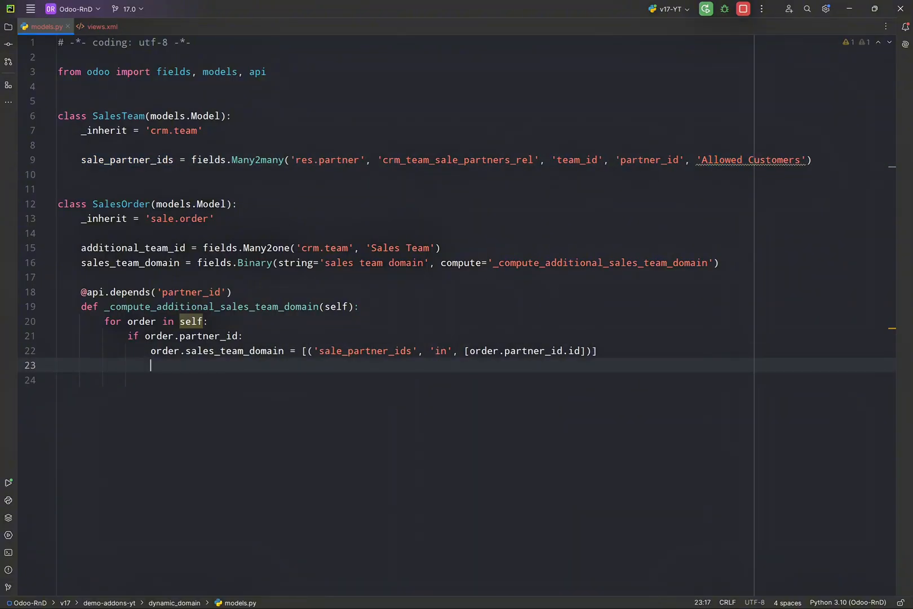
# Add an else branch setting sales_team_domain to [('id', '=', -1)]
pyautogui.write('else:')
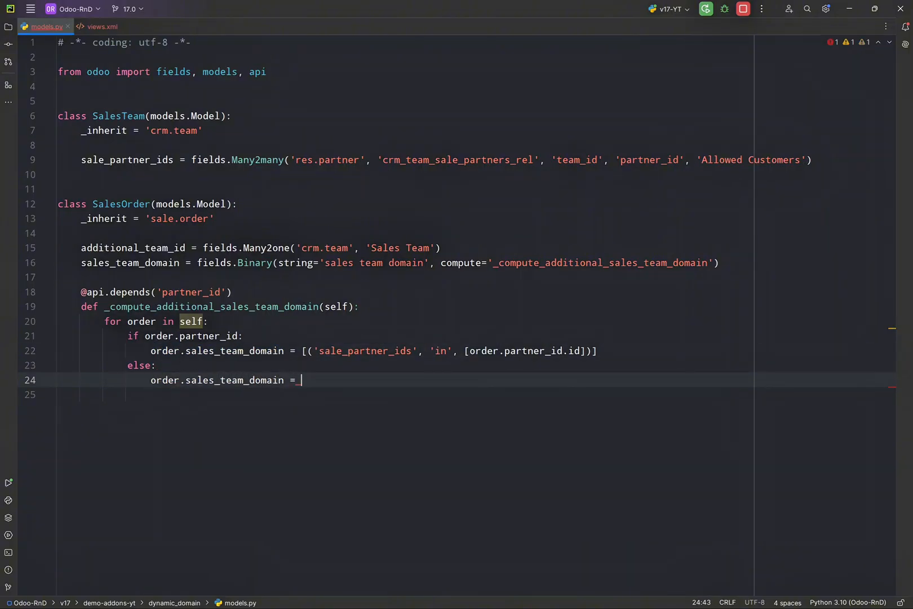
pyautogui.write('[()]')
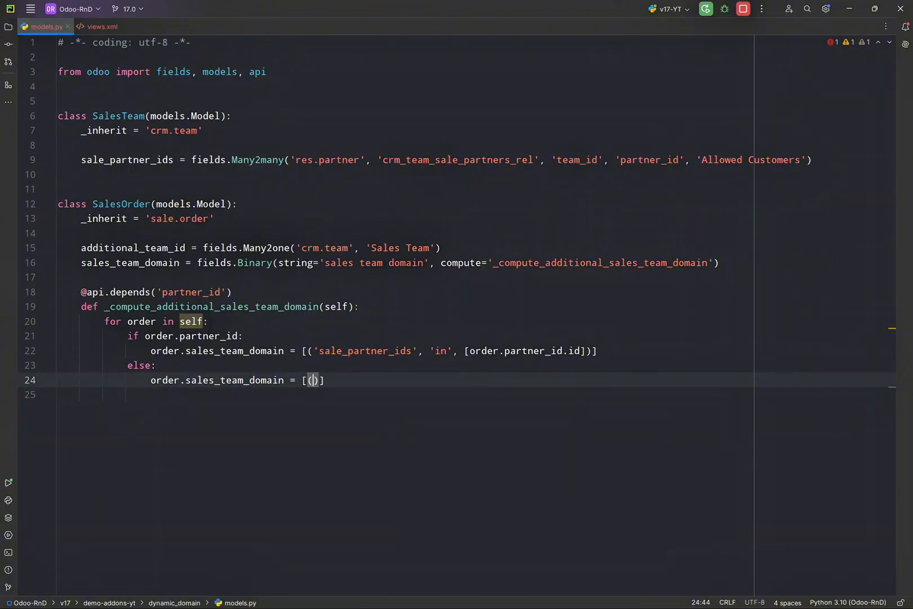
pyautogui.write("'id'")
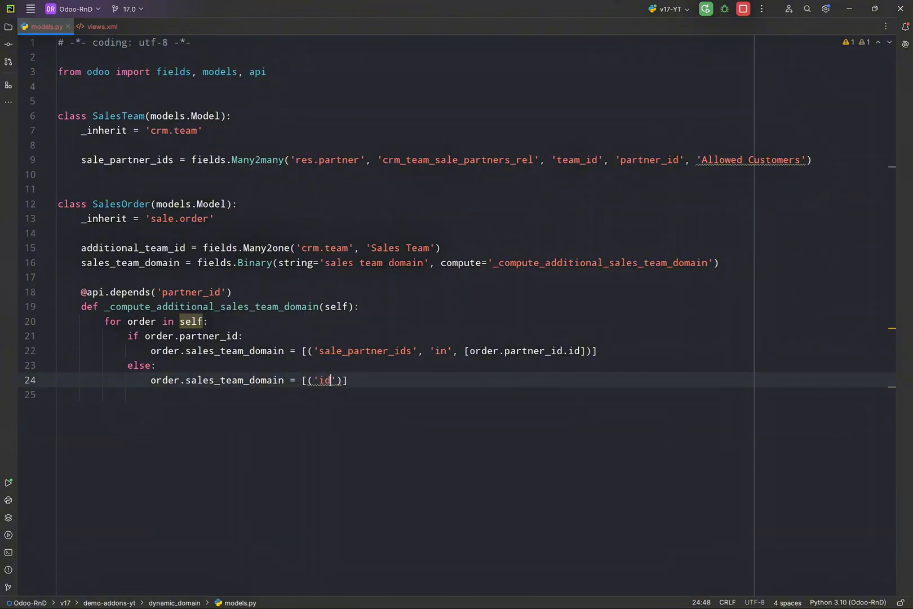
pyautogui.write(", '='")
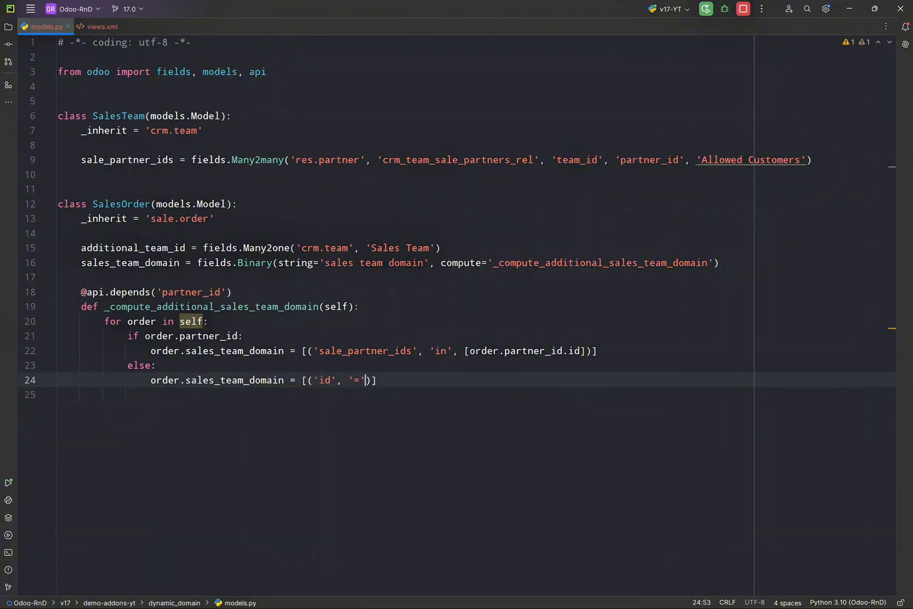
pyautogui.write('-1')
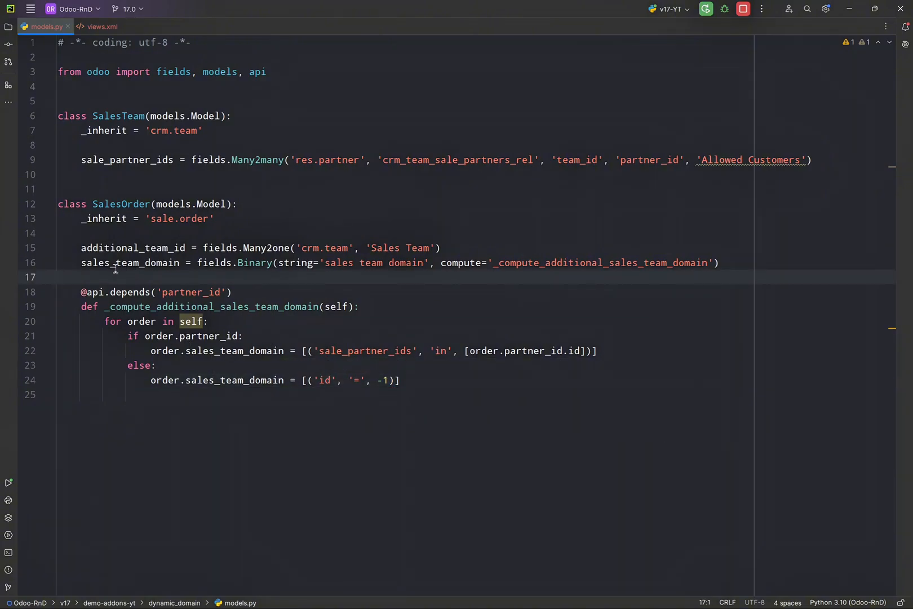
pyautogui.click(197, 262)
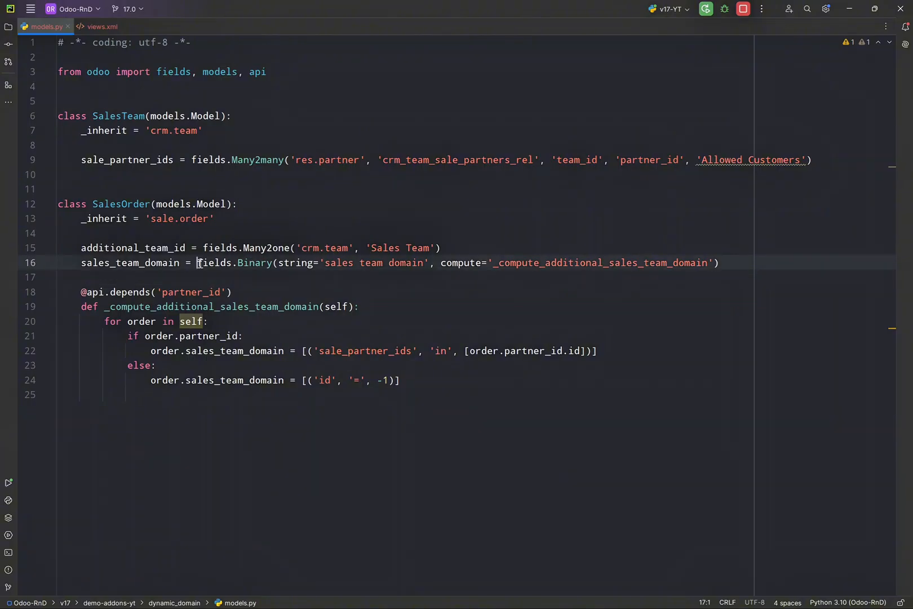
pyautogui.click(536, 263)
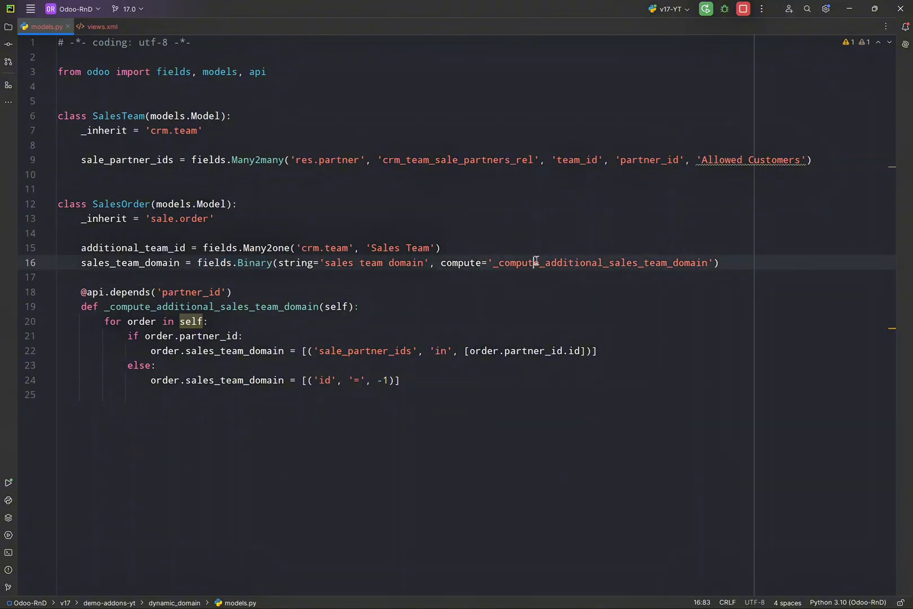
pyautogui.doubleClick(254, 262)
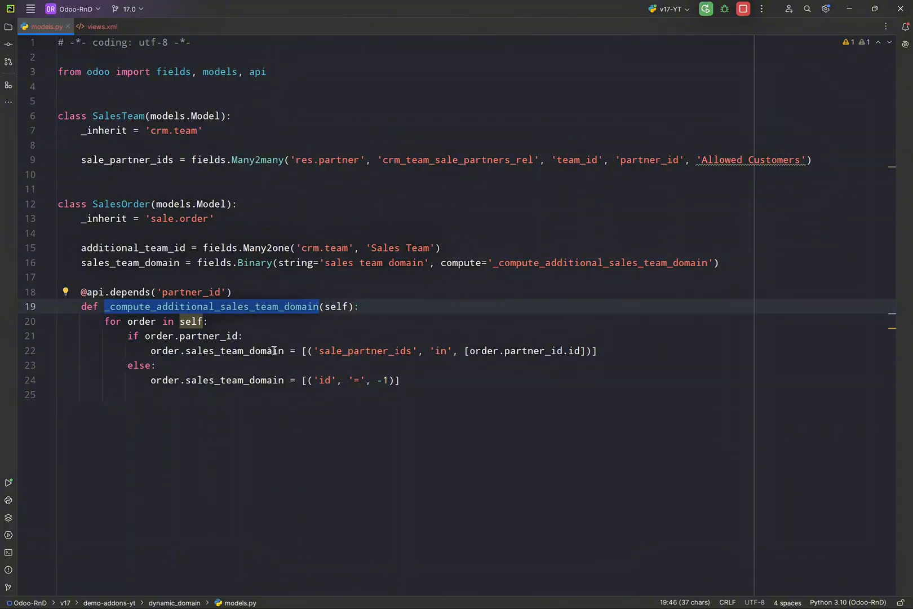
pyautogui.doubleClick(209, 336)
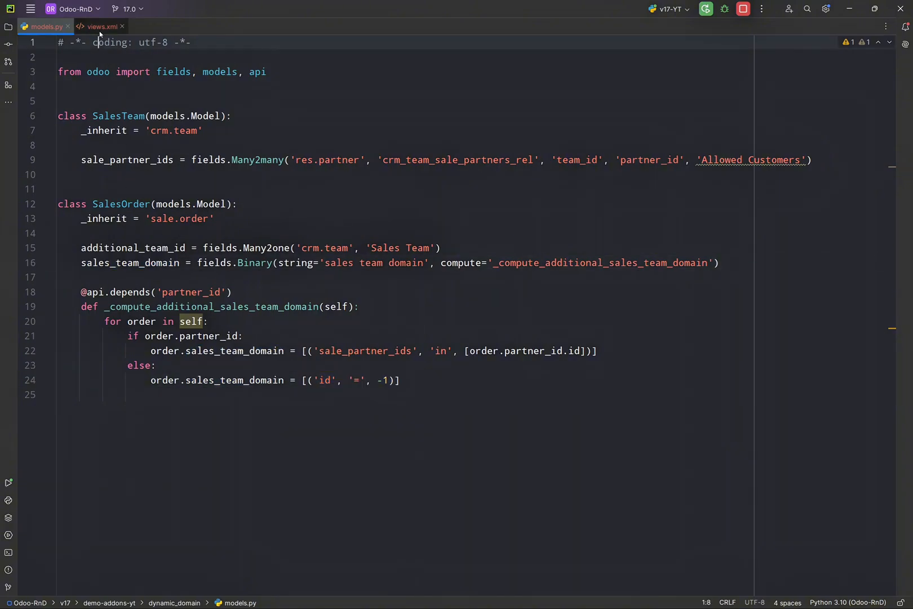
# In views.xml, add hidden sales_team_domain and set domain="sales_team_domain" on additional_team_id
pyautogui.click(102, 26)
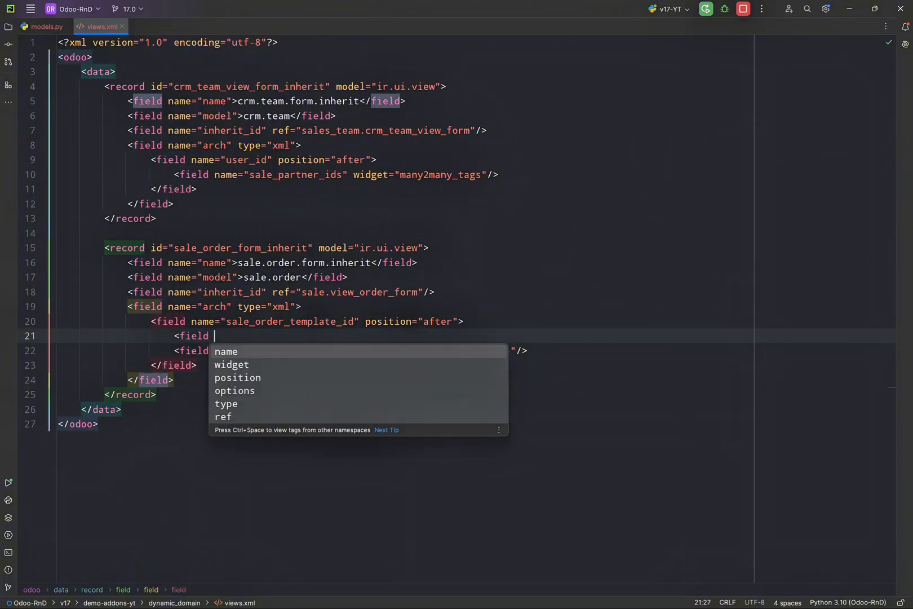
pyautogui.write('name="sales_team_domain" invisibl')
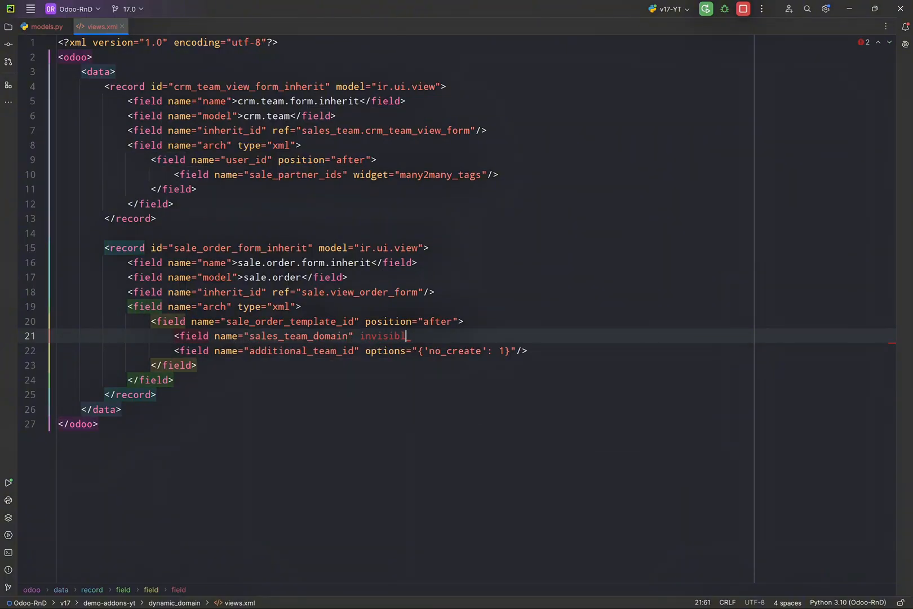
pyautogui.write('e="1"/>')
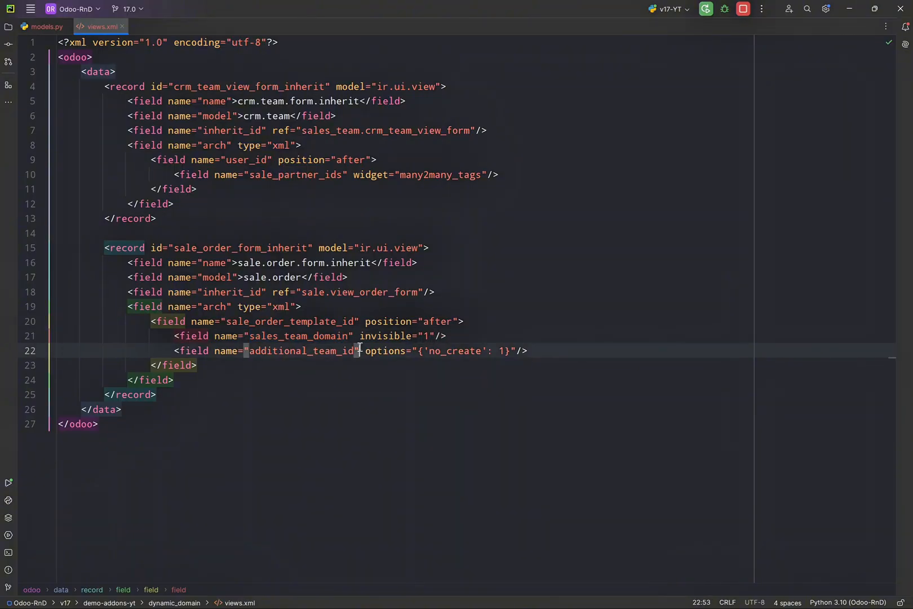
pyautogui.write('domain')
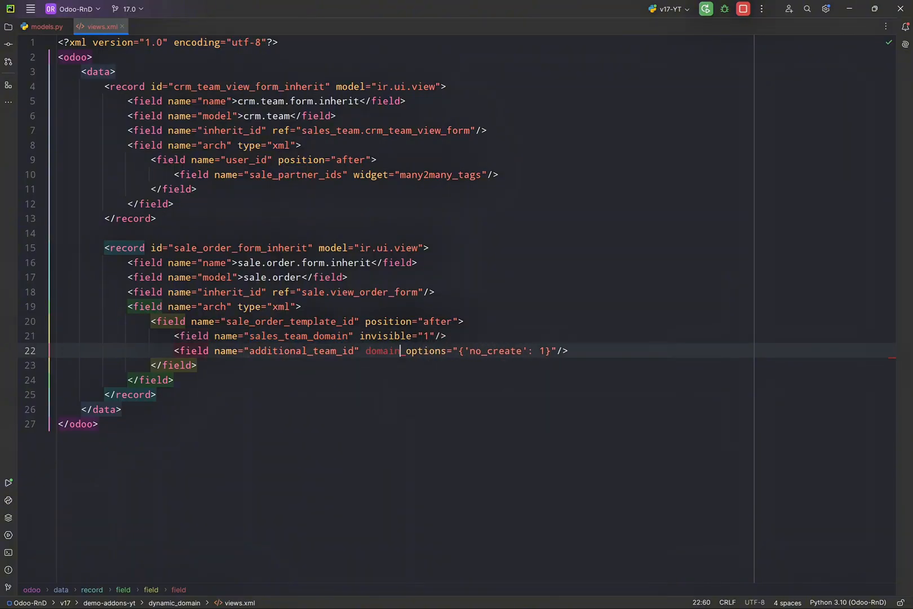
pyautogui.write('="sales_team_domain"')
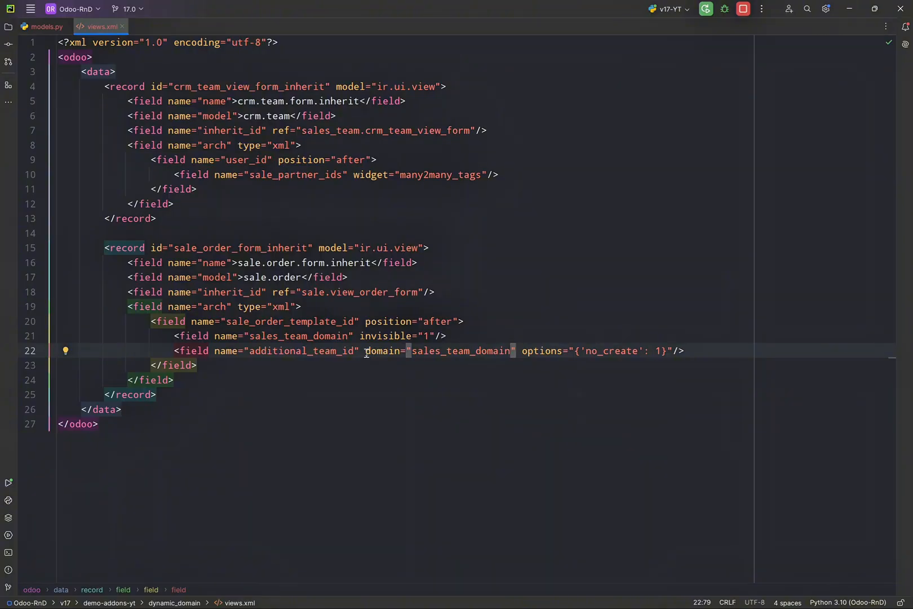
pyautogui.doubleClick(381, 351)
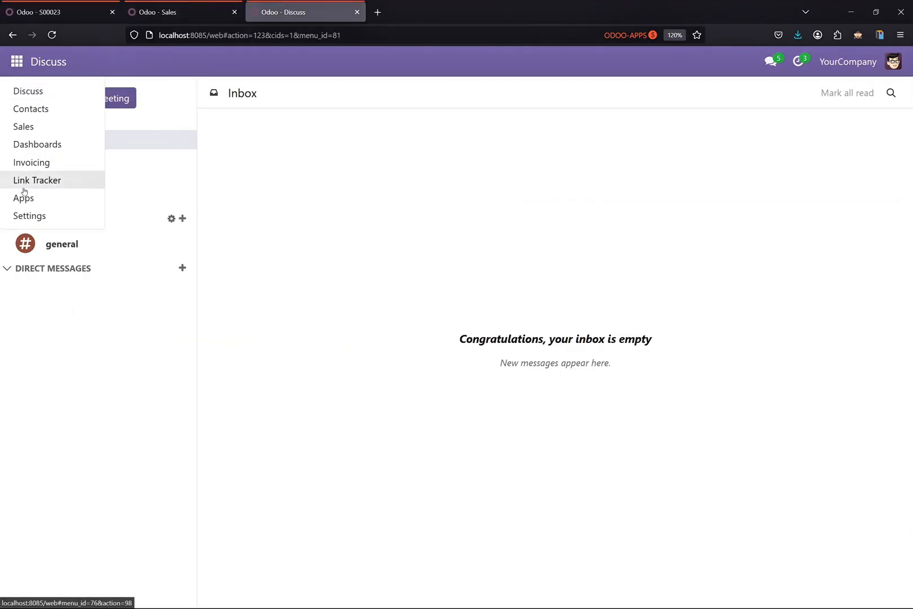
# Reopen quotation S00023 and check the Sales Team dropdown, which shows No records
pyautogui.click(23, 198)
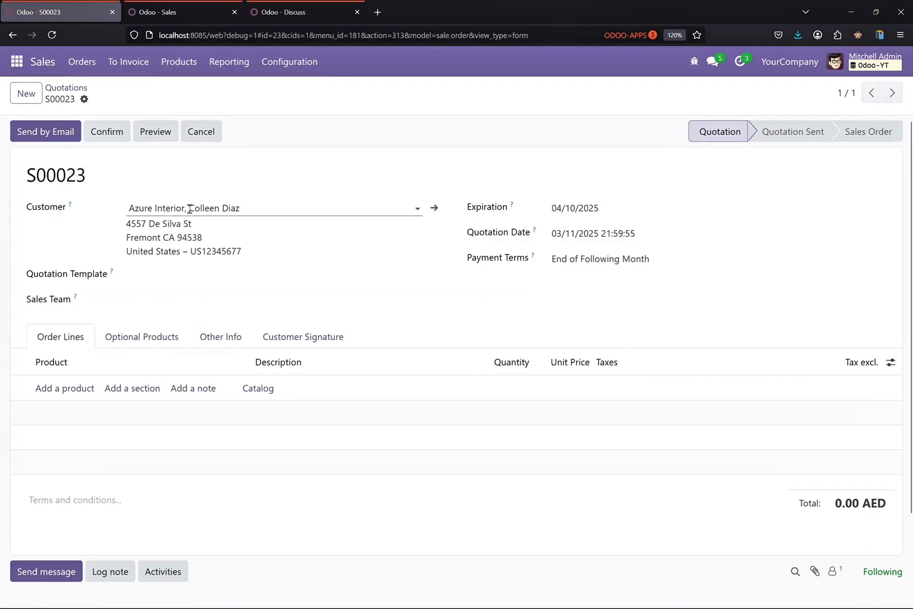
pyautogui.click(274, 208)
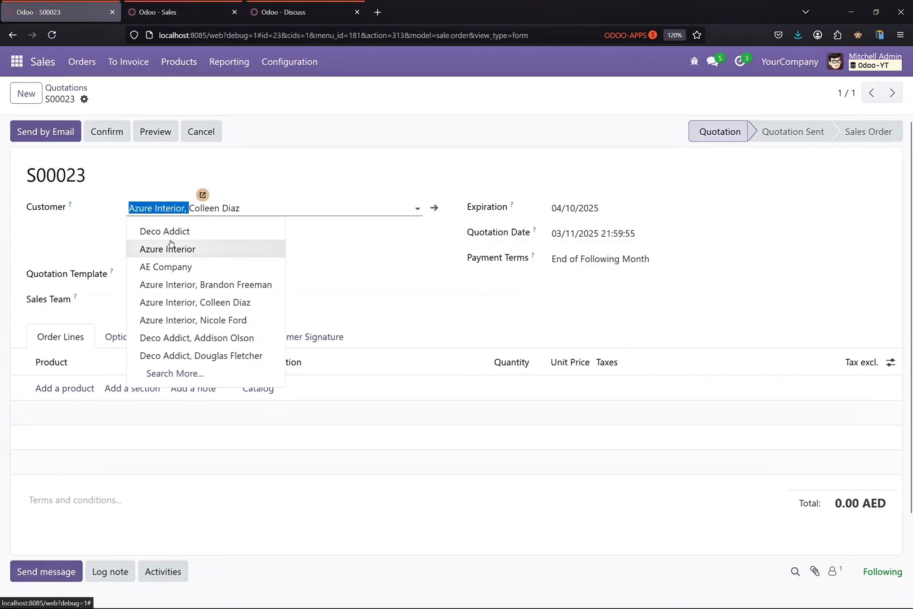
pyautogui.click(168, 249)
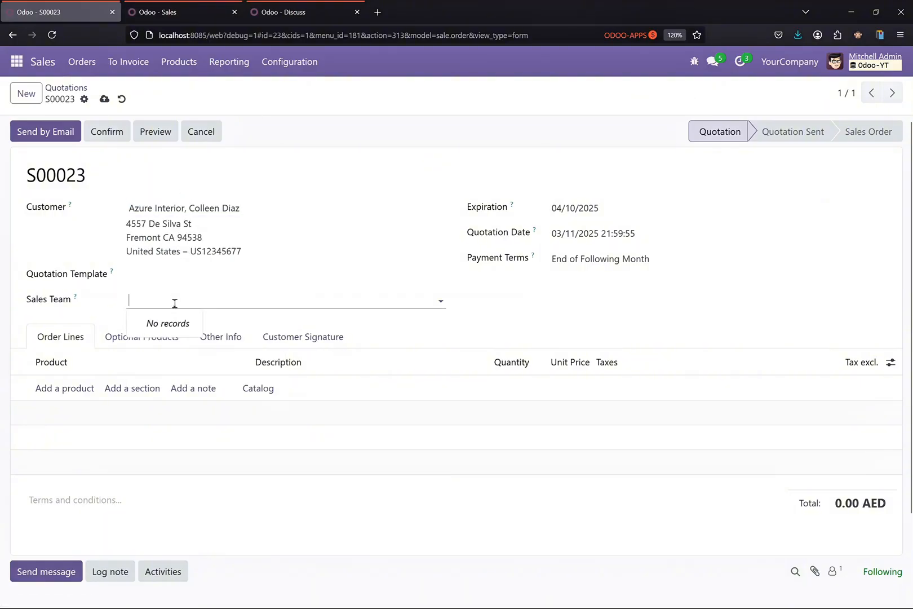
pyautogui.click(188, 208)
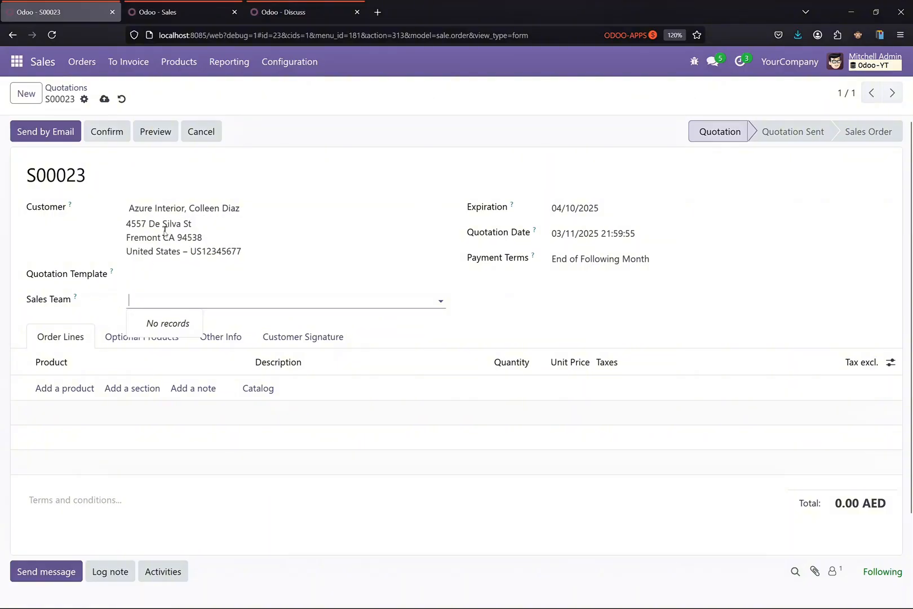
# Set the customer to Deco Addict and confirm Search More lists only Pre-Sales
pyautogui.click(183, 208)
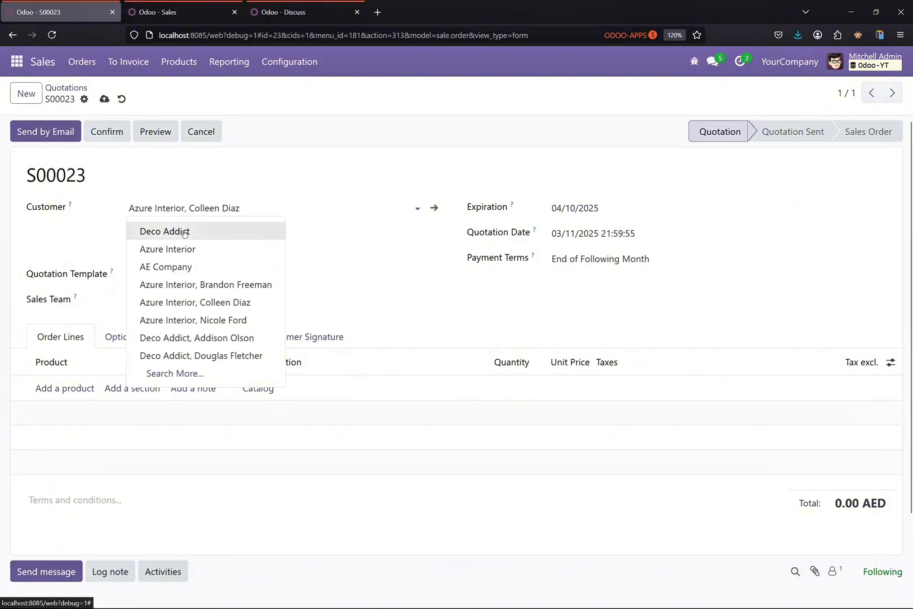
pyautogui.click(164, 231)
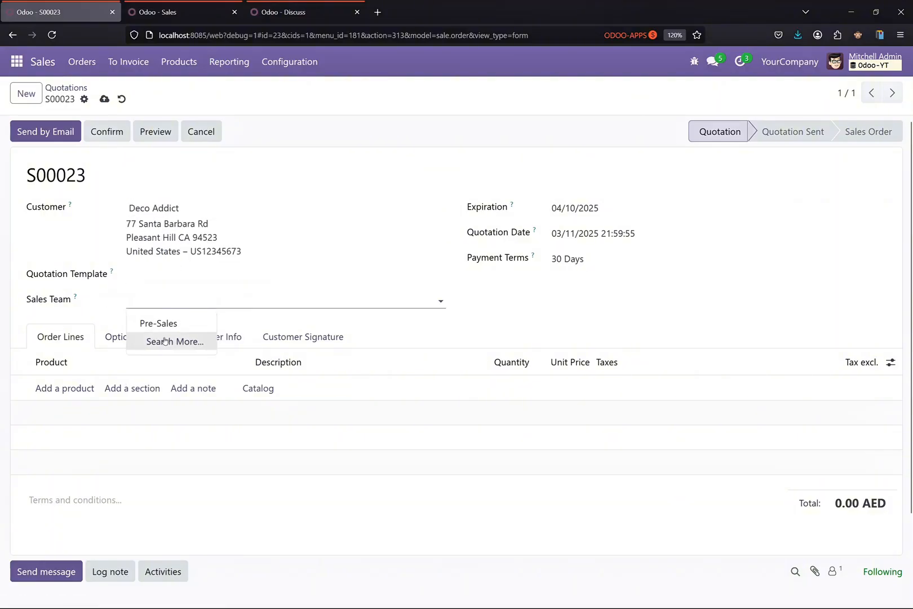
pyautogui.click(175, 341)
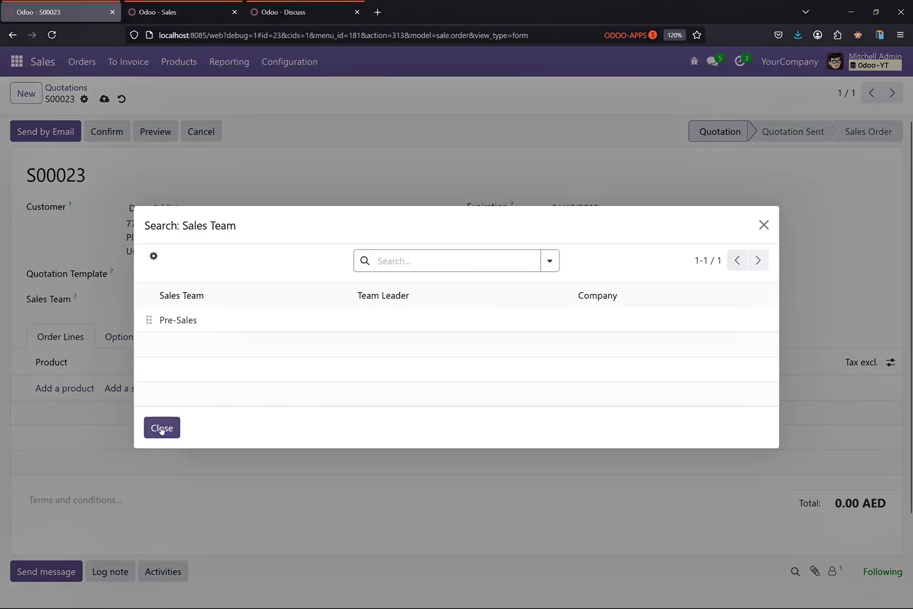
pyautogui.click(161, 428)
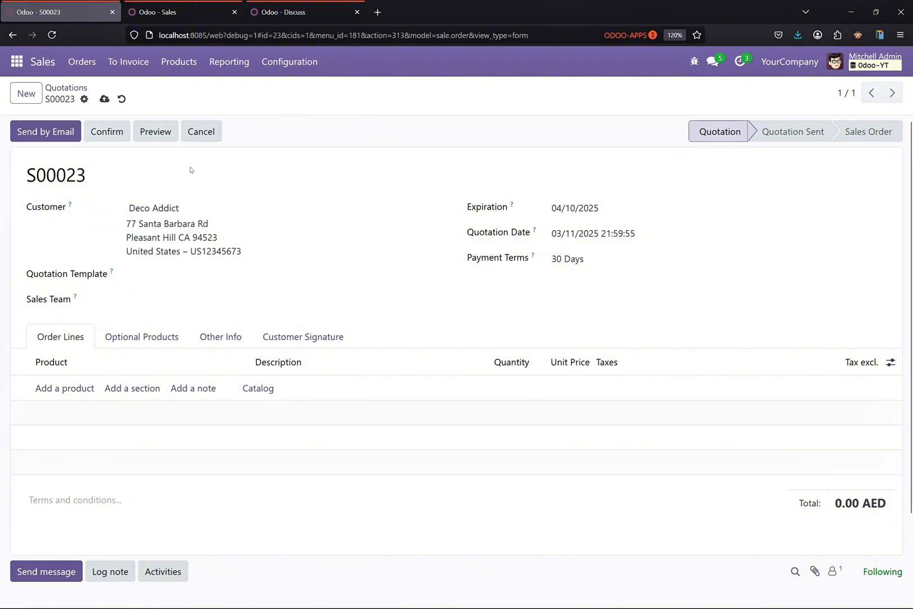
pyautogui.moveTo(194, 161)
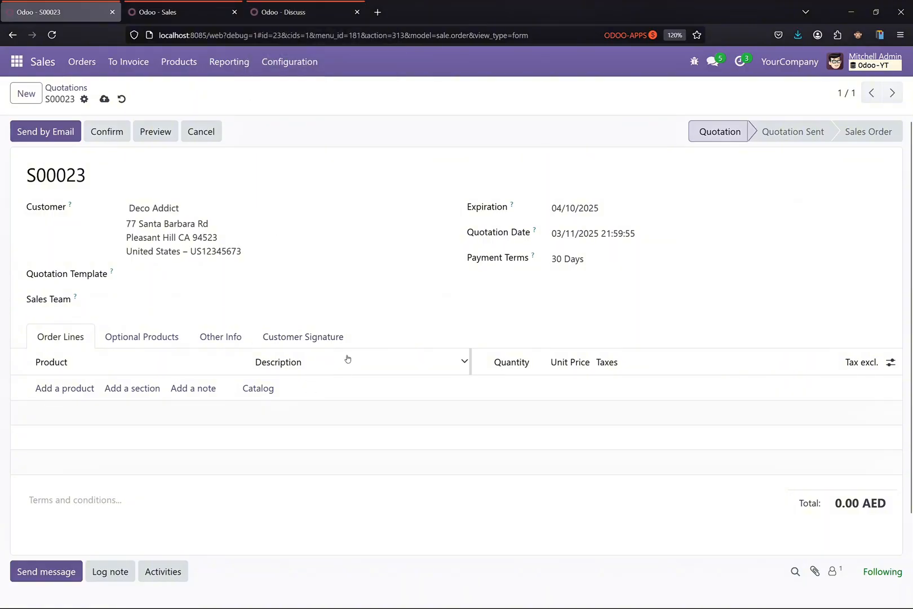
pyautogui.moveTo(348, 354)
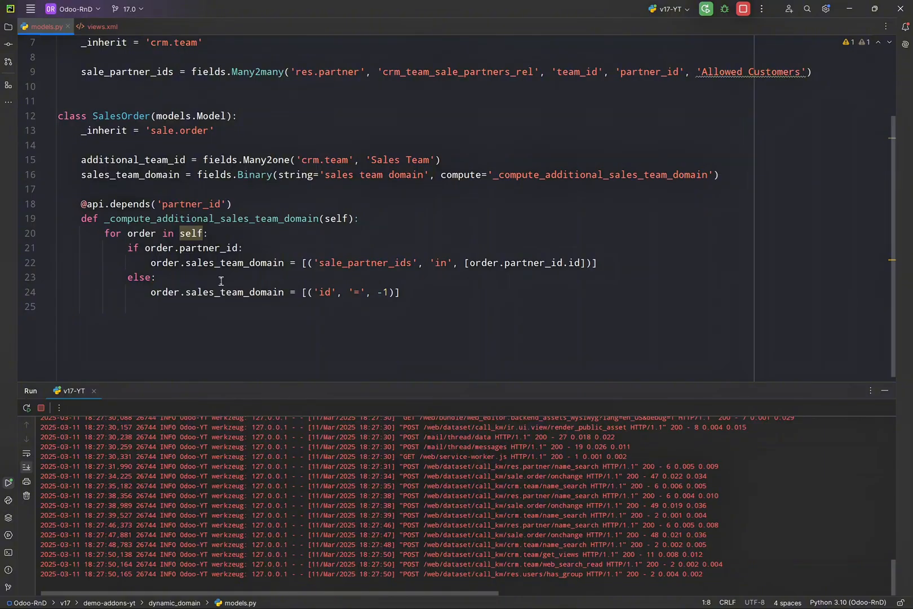
pyautogui.moveTo(346, 312)
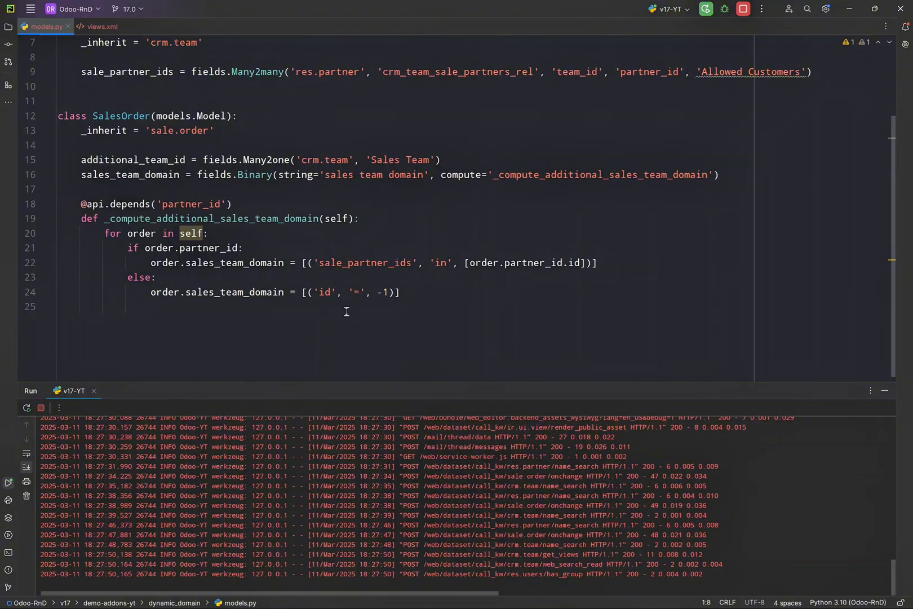